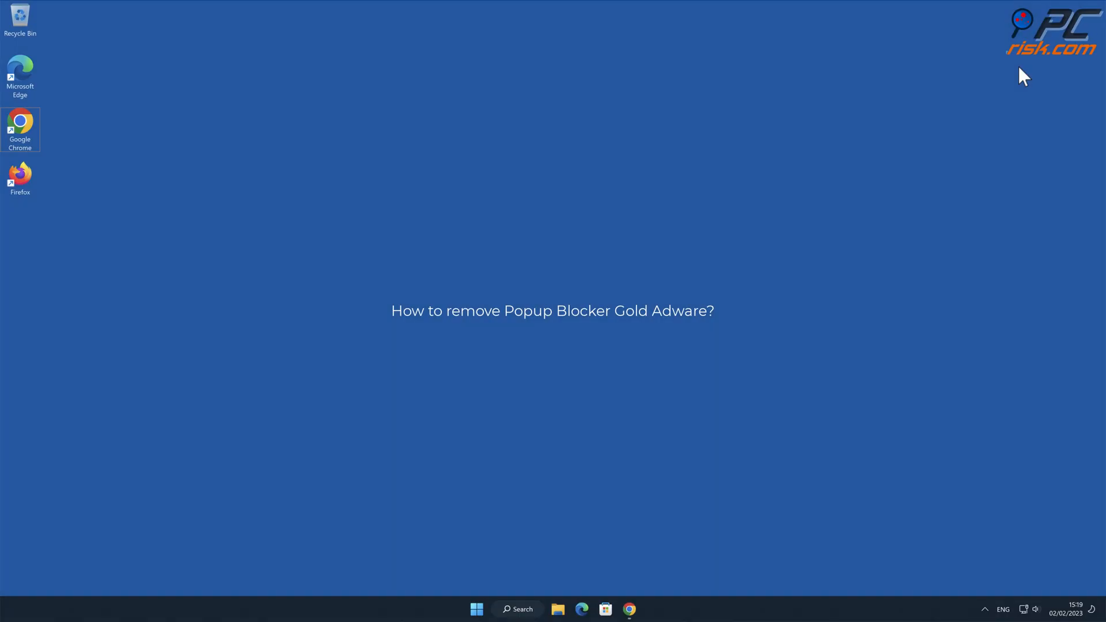
pyautogui.moveTo(897, 241)
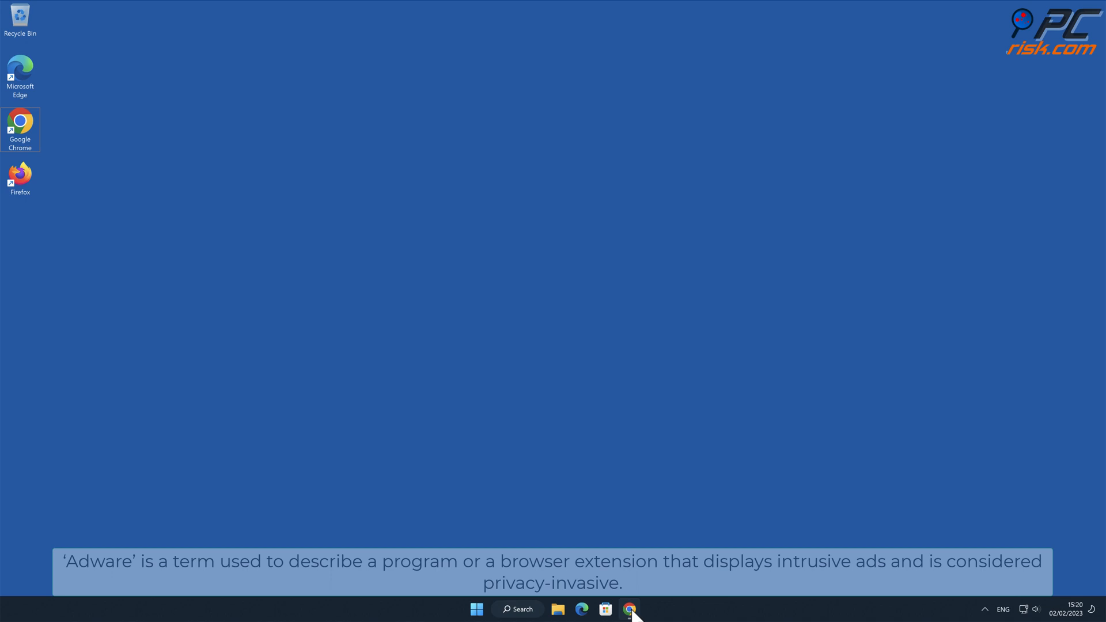
# - Bring up Chrome and review the Popup Blocker Gold Web Store page down to its overview and back
pyautogui.click(629, 608)
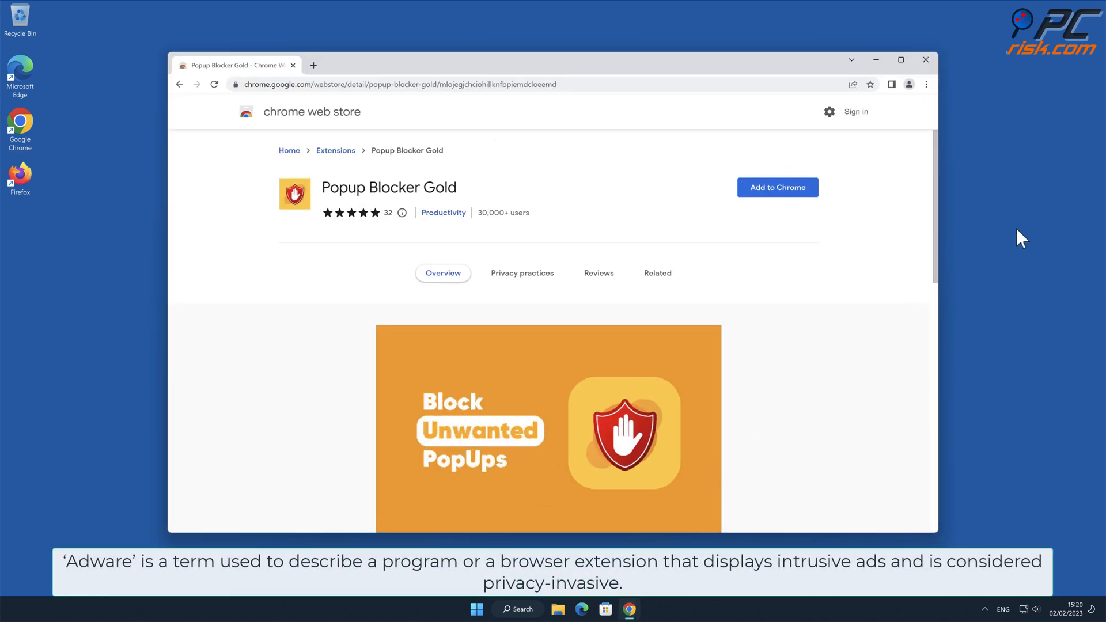
pyautogui.moveTo(1026, 234)
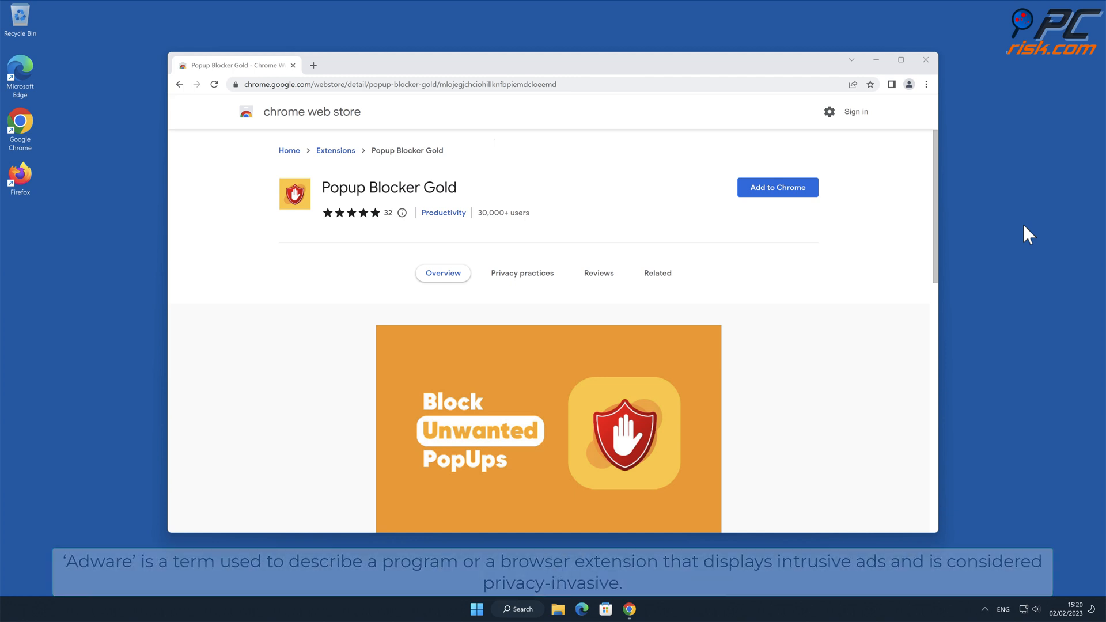
pyautogui.scroll(-3)
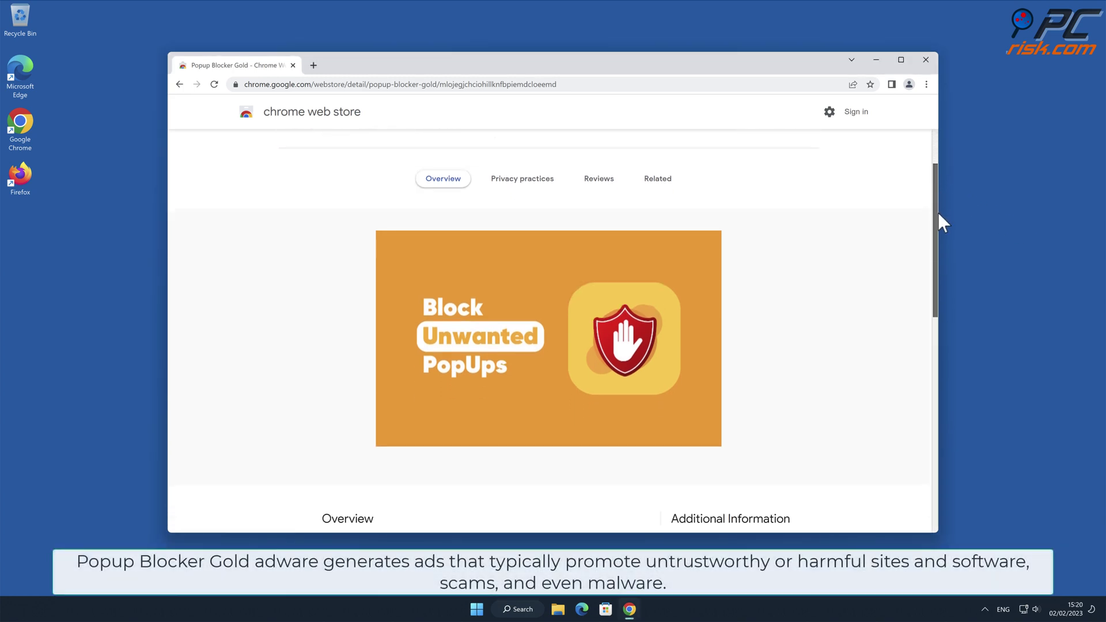
pyautogui.scroll(-3)
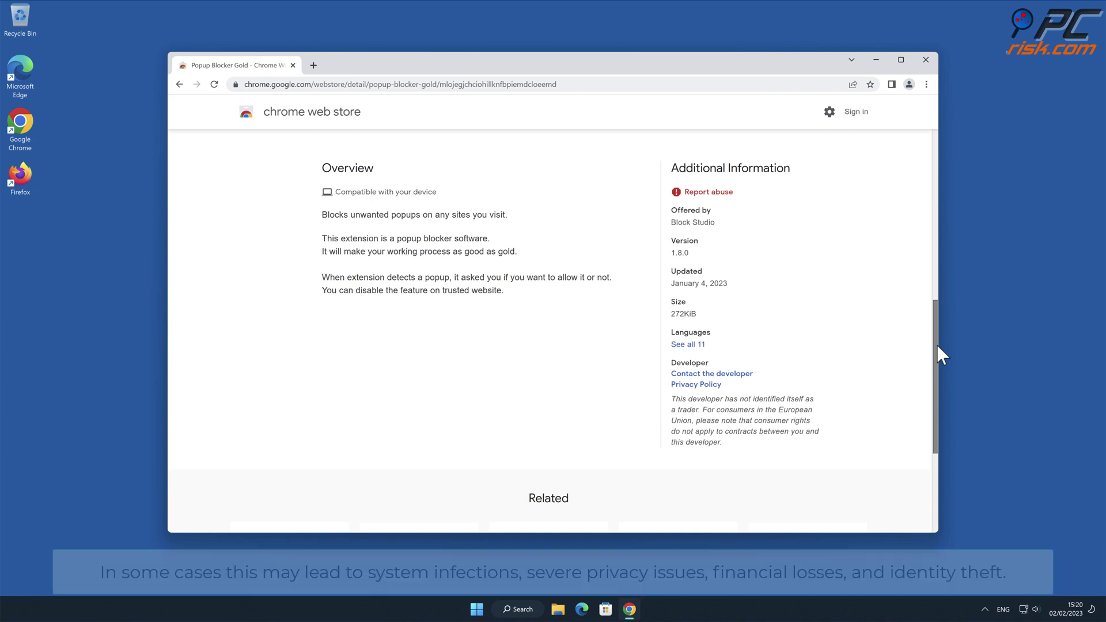
pyautogui.scroll(3)
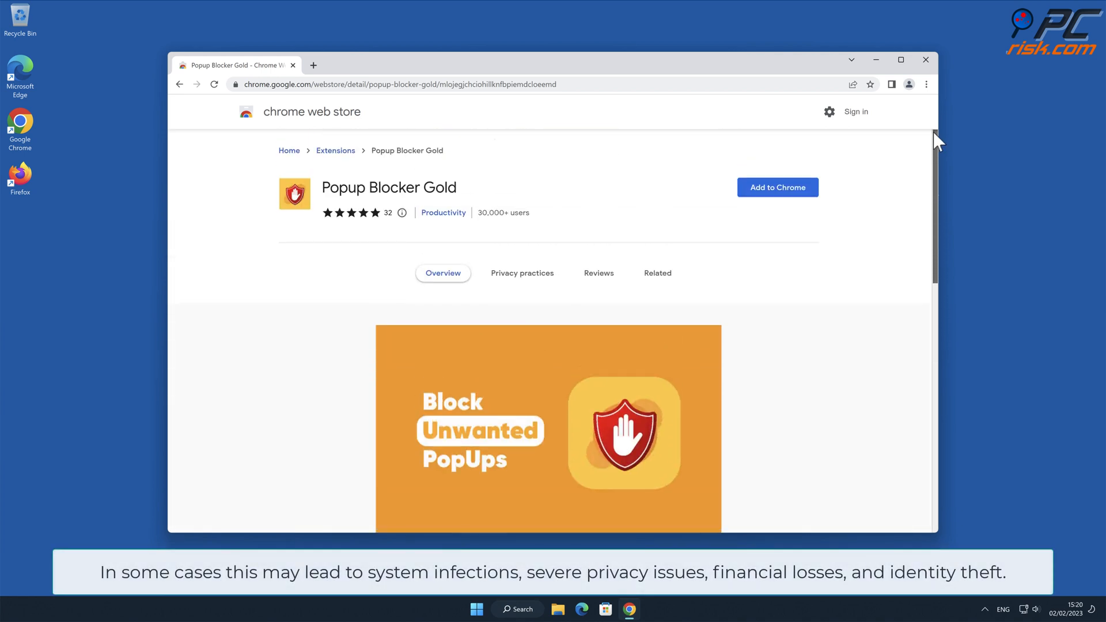
pyautogui.moveTo(883, 184)
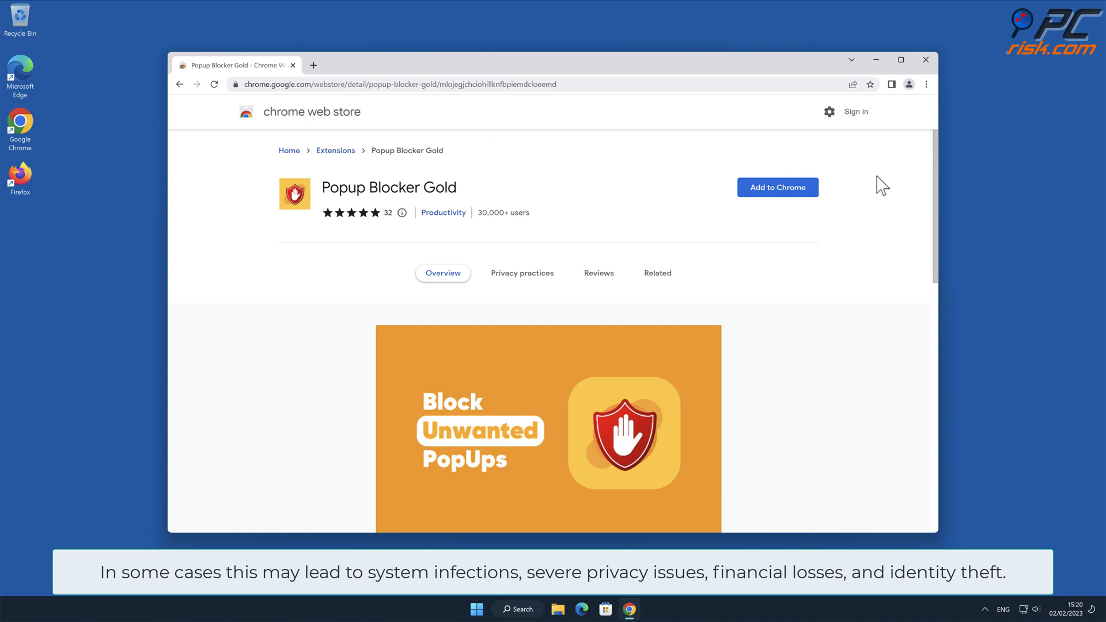
# - Add Popup Blocker Gold to Chrome, verify it on the Extensions page, and close Chrome
pyautogui.click(776, 187)
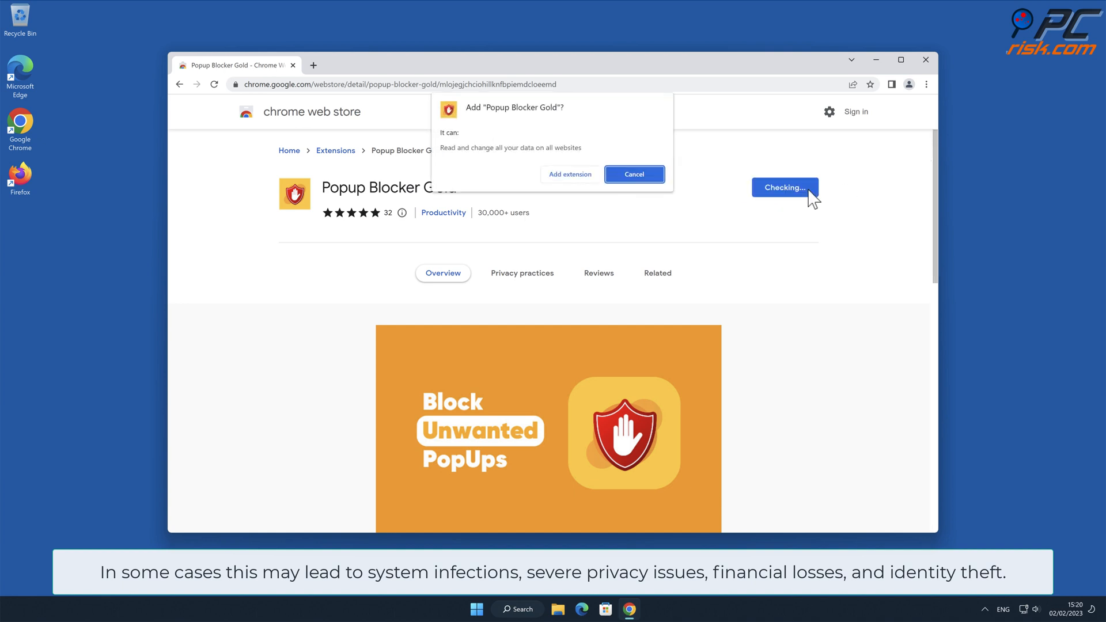
pyautogui.moveTo(794, 200)
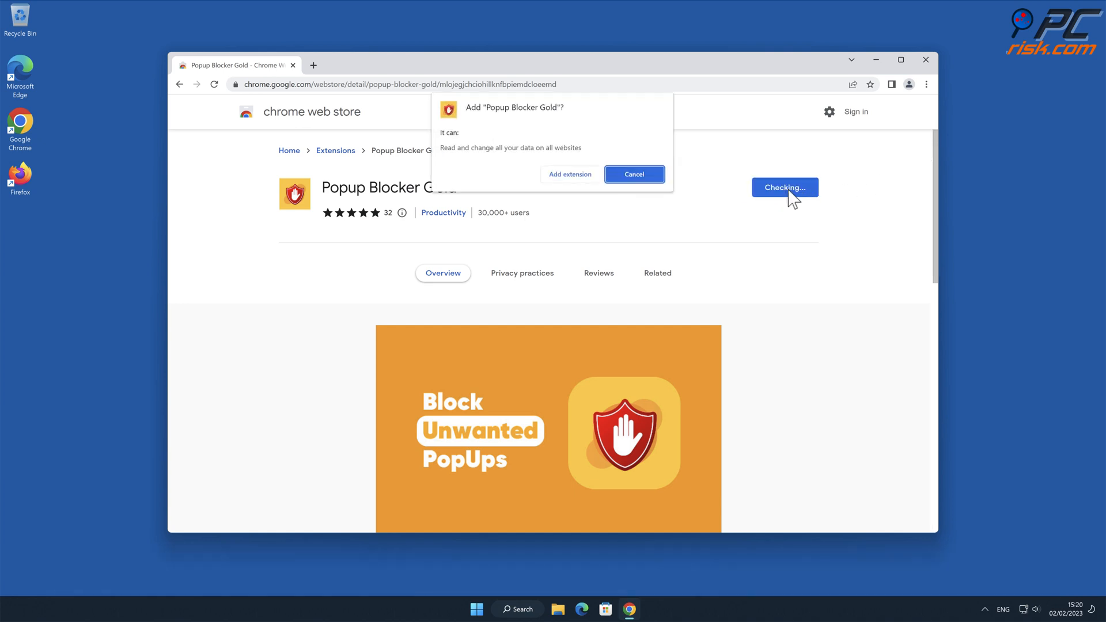
pyautogui.click(569, 174)
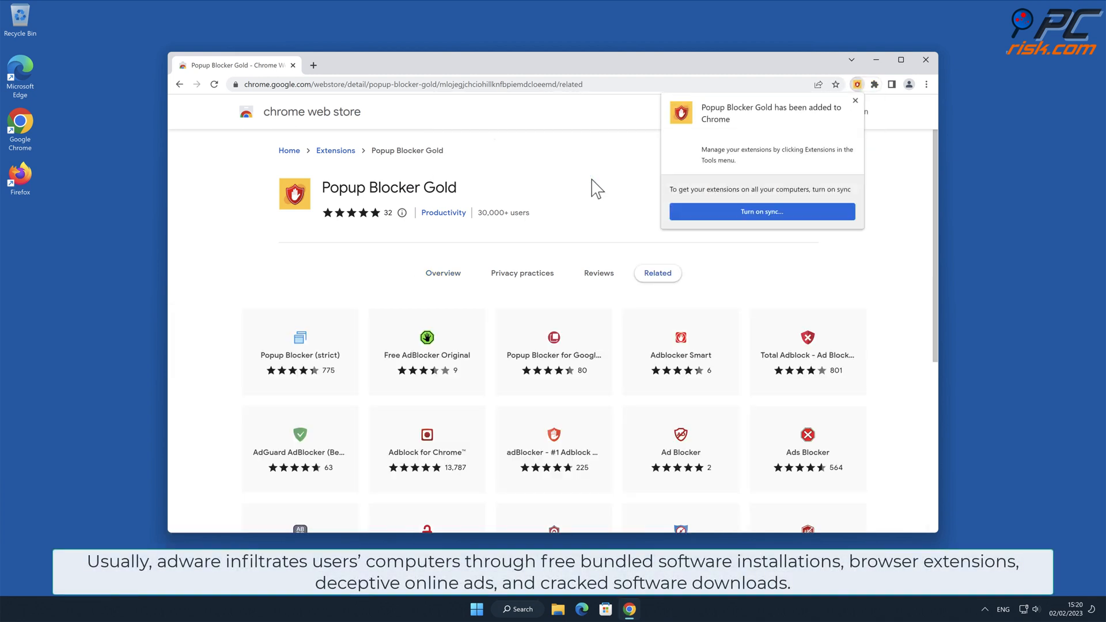
pyautogui.click(926, 84)
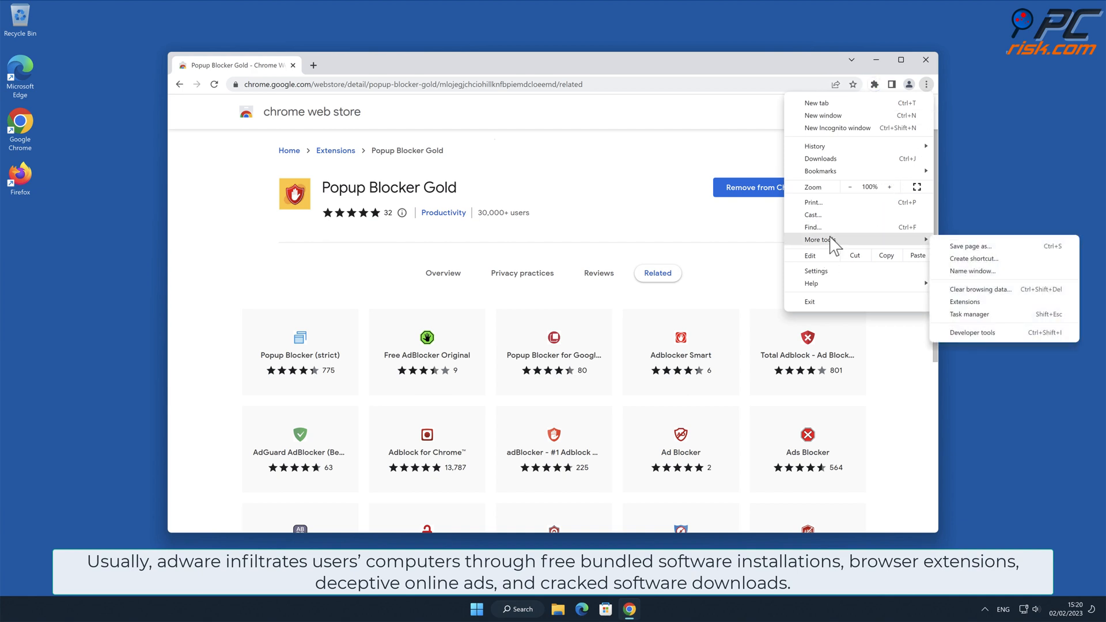
pyautogui.moveTo(980, 303)
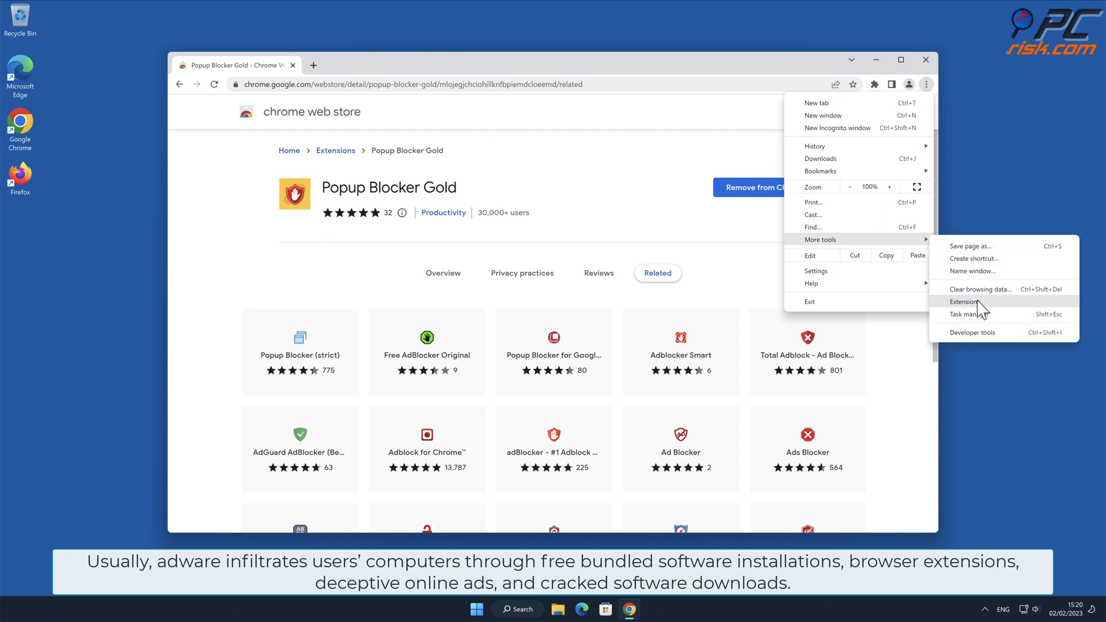
pyautogui.click(963, 302)
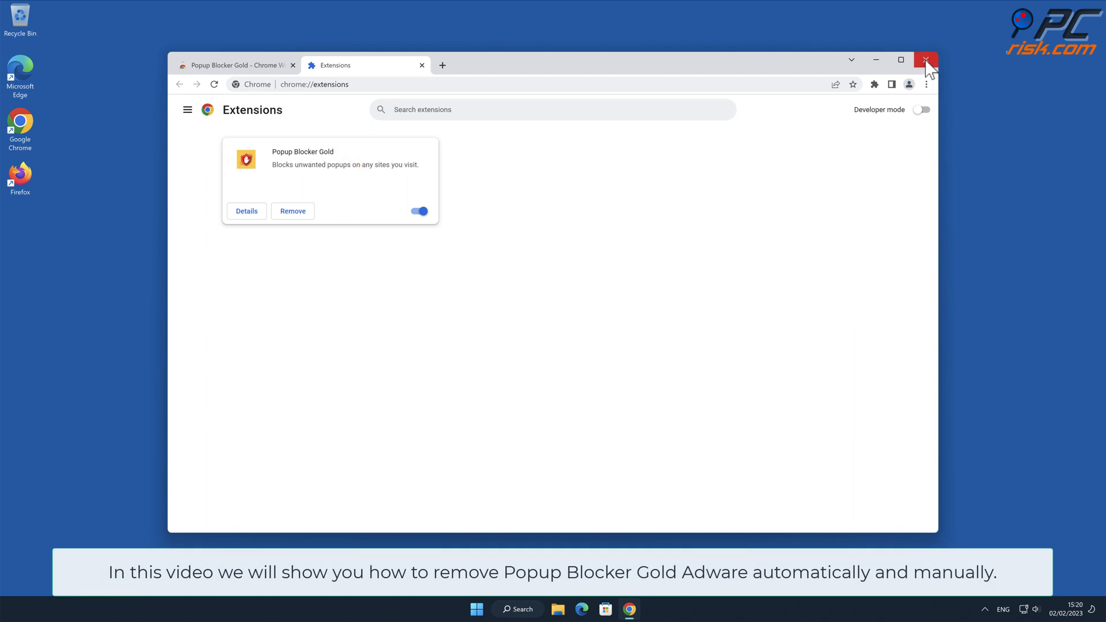
pyautogui.click(925, 58)
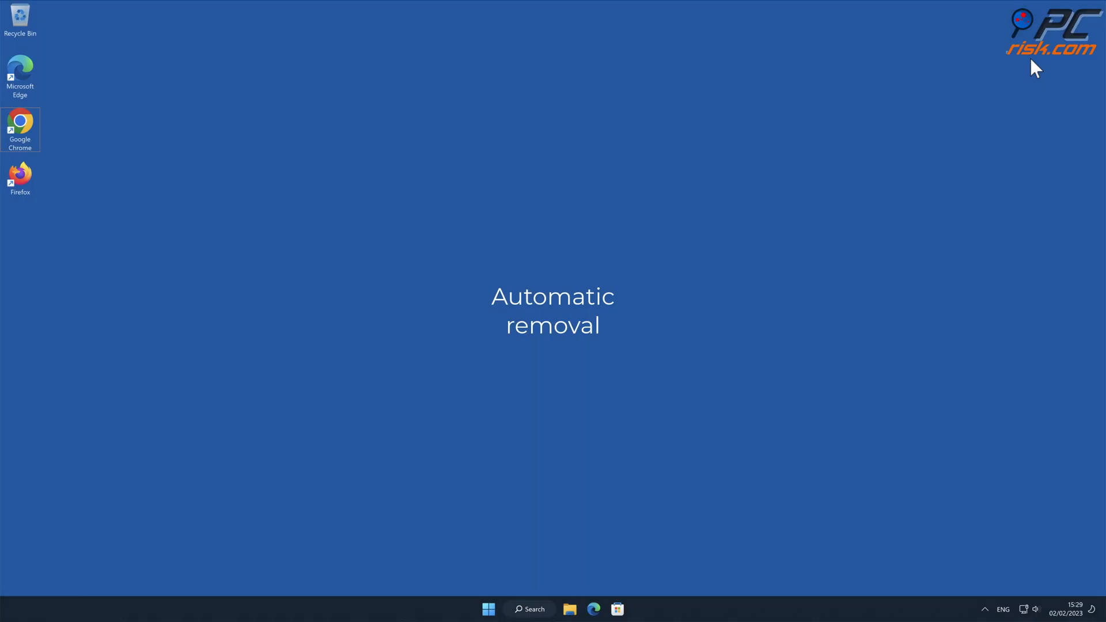
pyautogui.moveTo(30, 131)
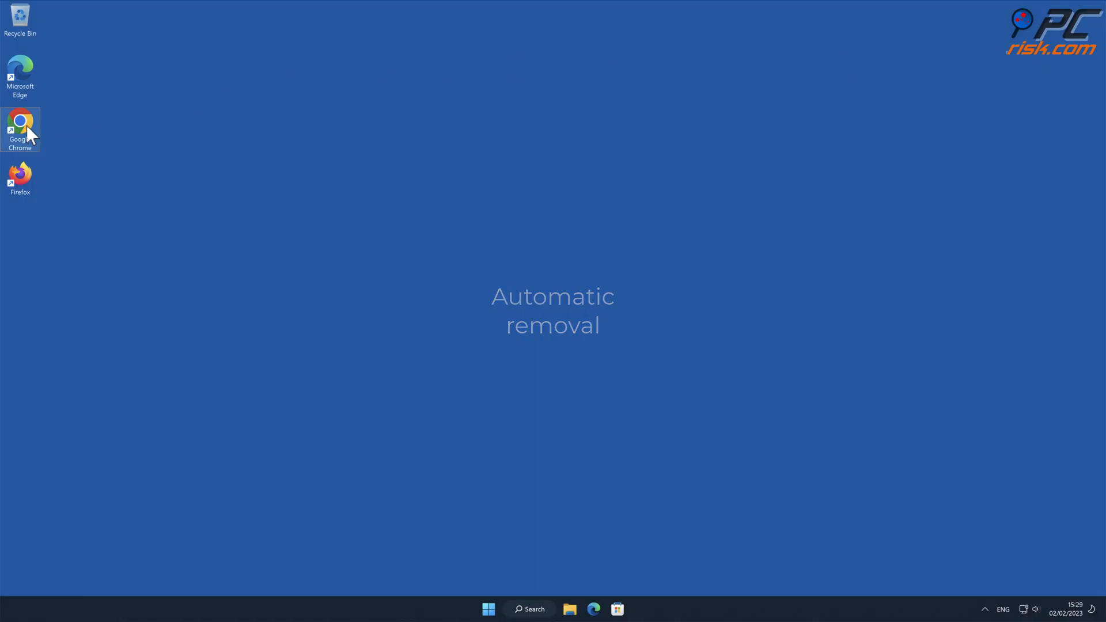
pyautogui.doubleClick(20, 124)
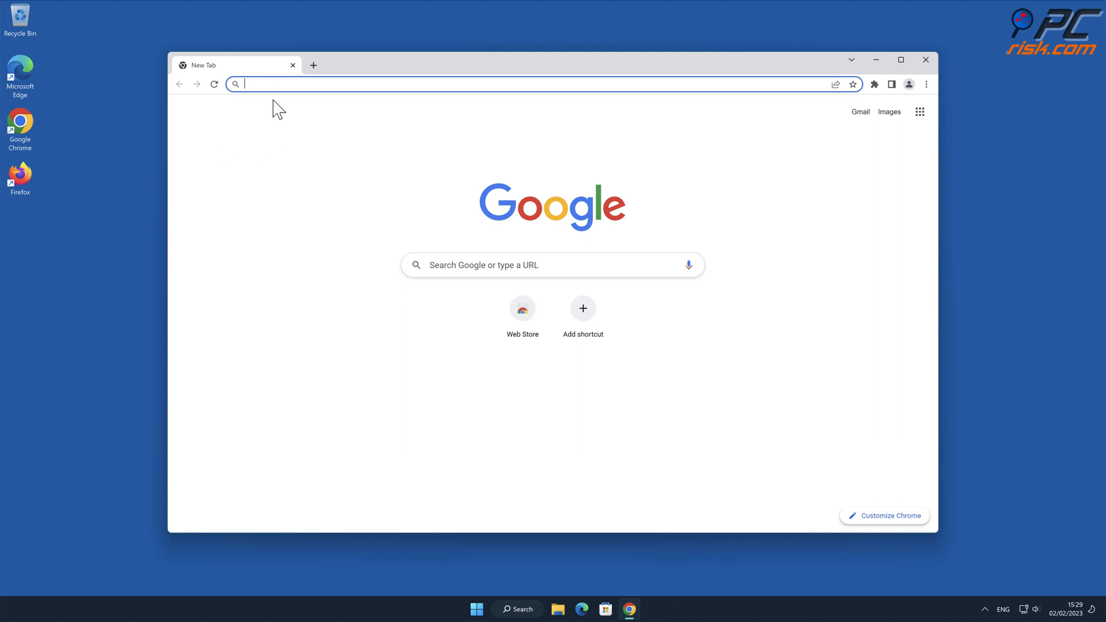
pyautogui.write('www.combocl')
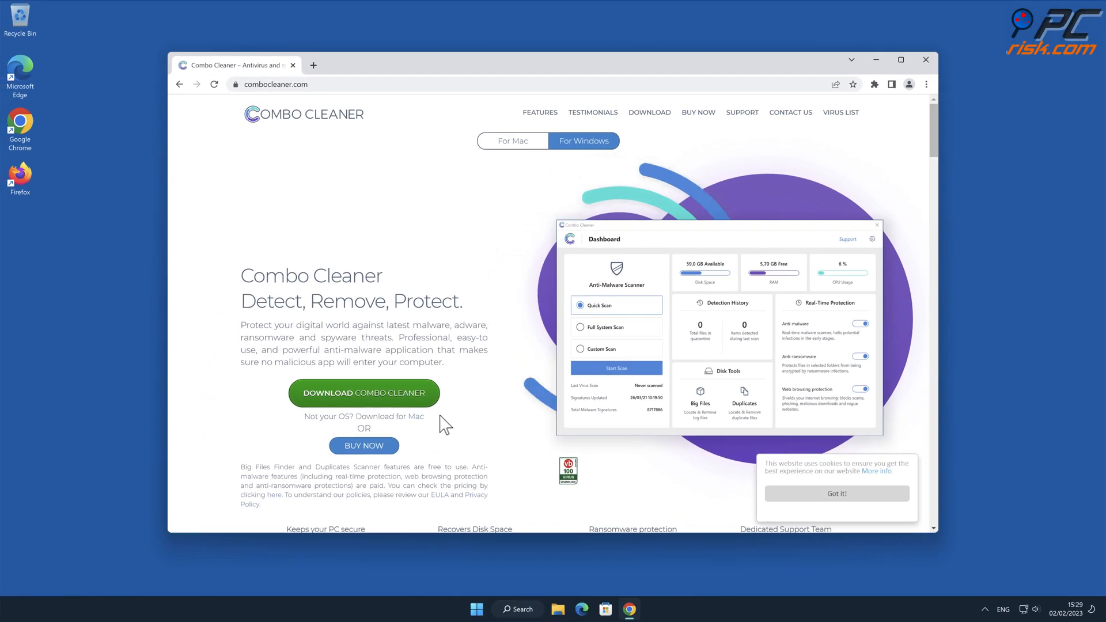
# - Download and install Combo Cleaner to the default folder, launch it, and close Chrome
pyautogui.click(363, 393)
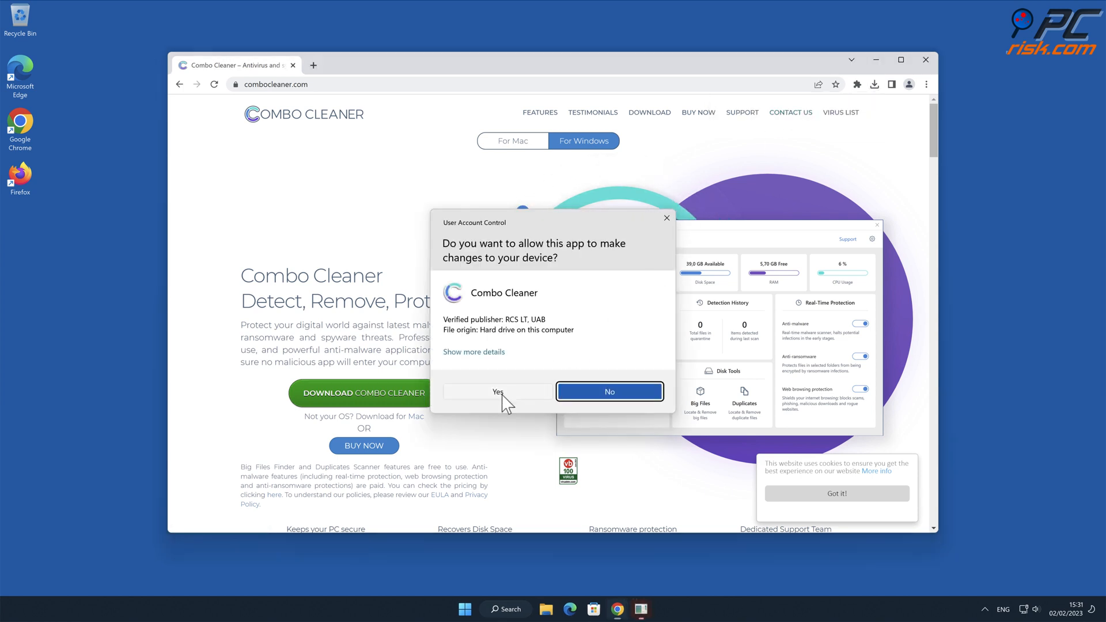
pyautogui.click(498, 392)
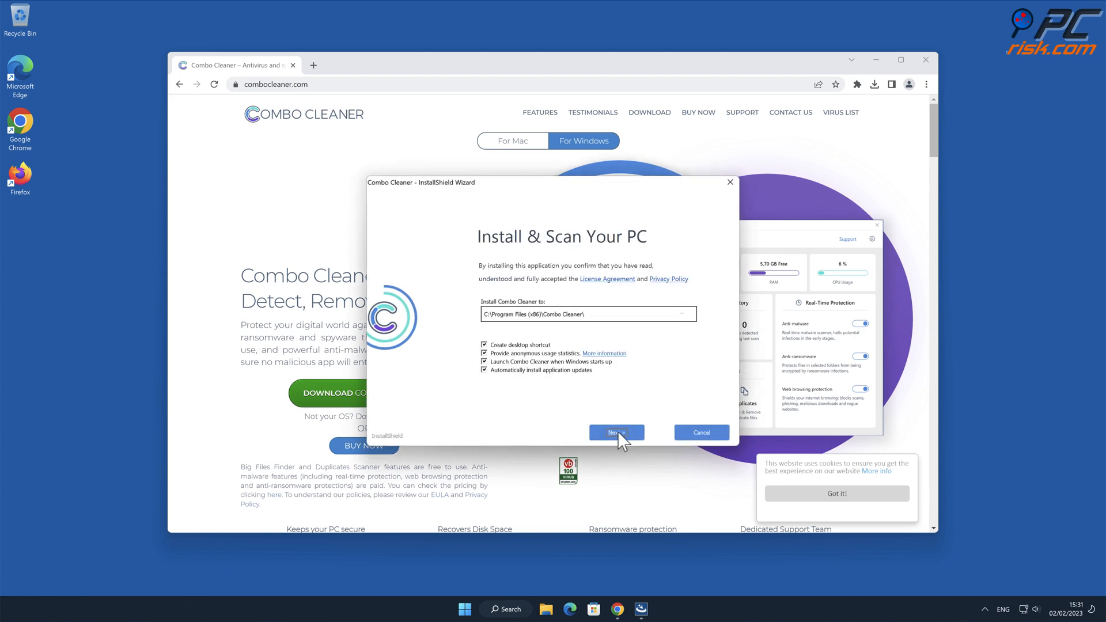
pyautogui.click(615, 432)
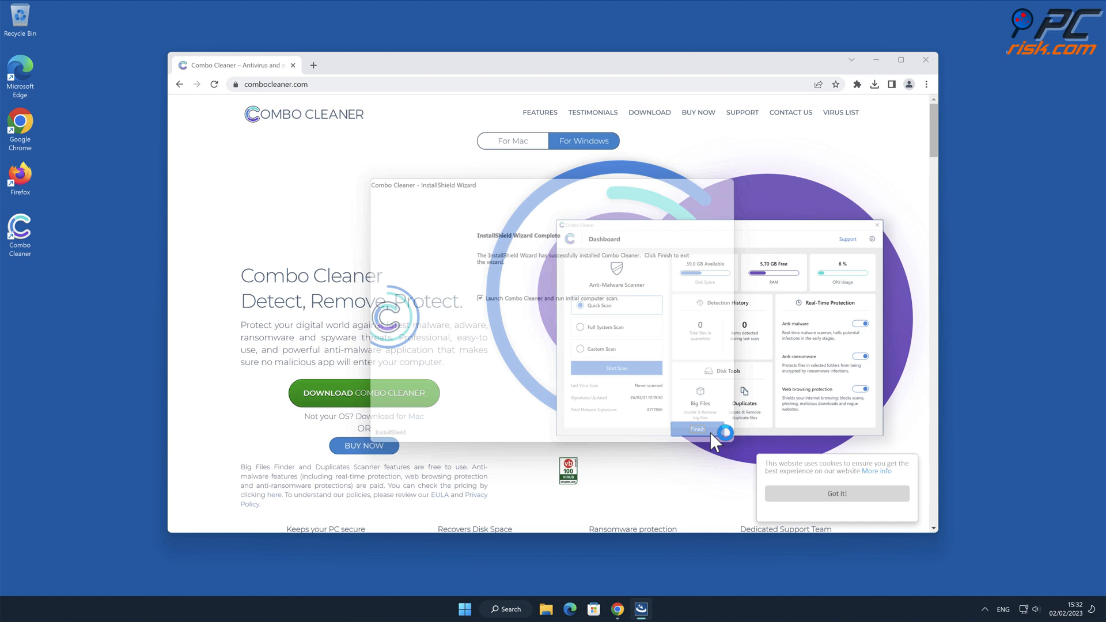
pyautogui.click(696, 428)
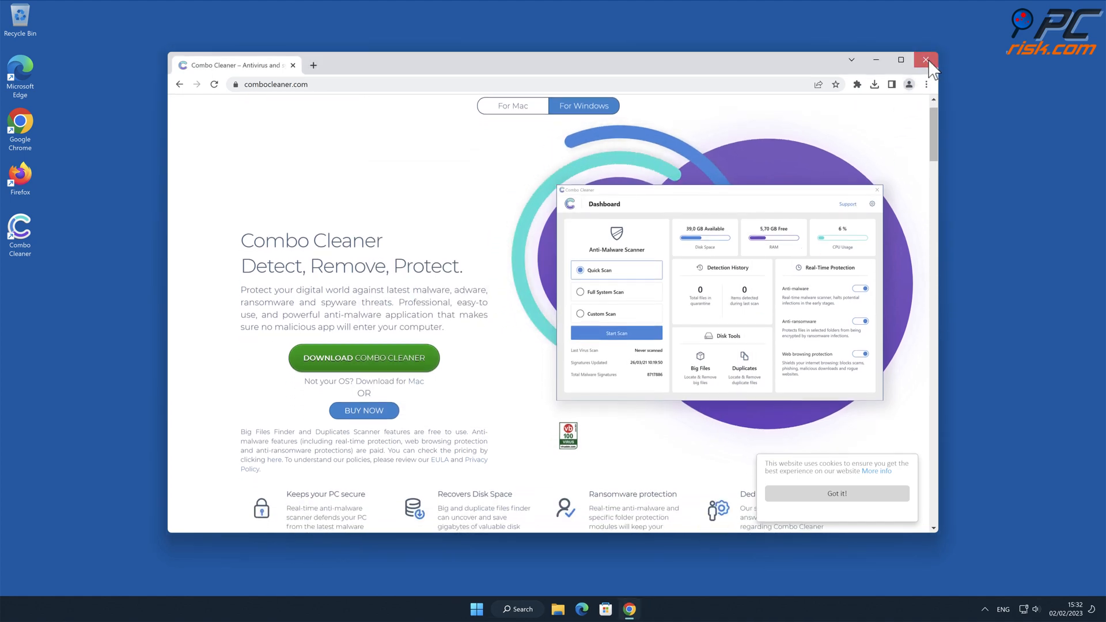
pyautogui.click(926, 62)
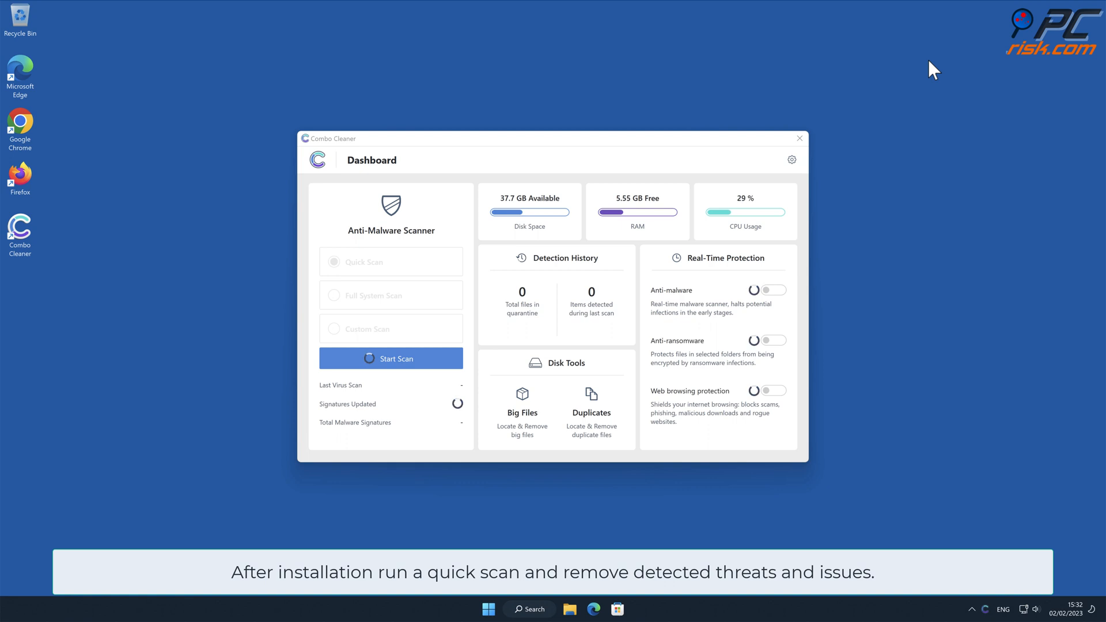
# - Run a quick scan in Combo Cleaner and activate the premium license to remove threats
pyautogui.click(391, 358)
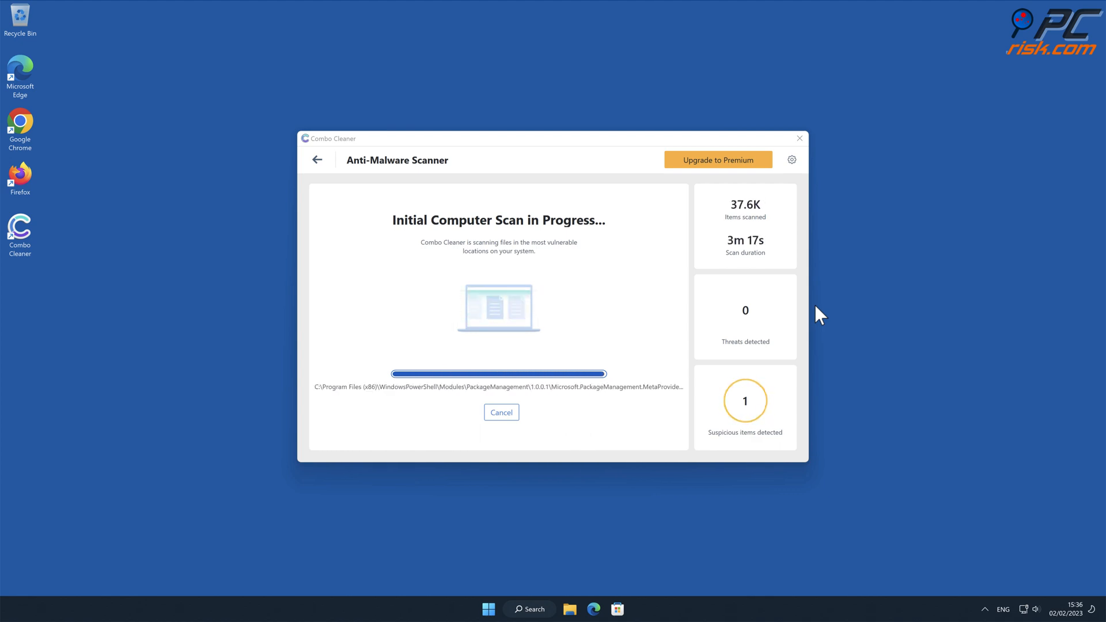
pyautogui.click(717, 159)
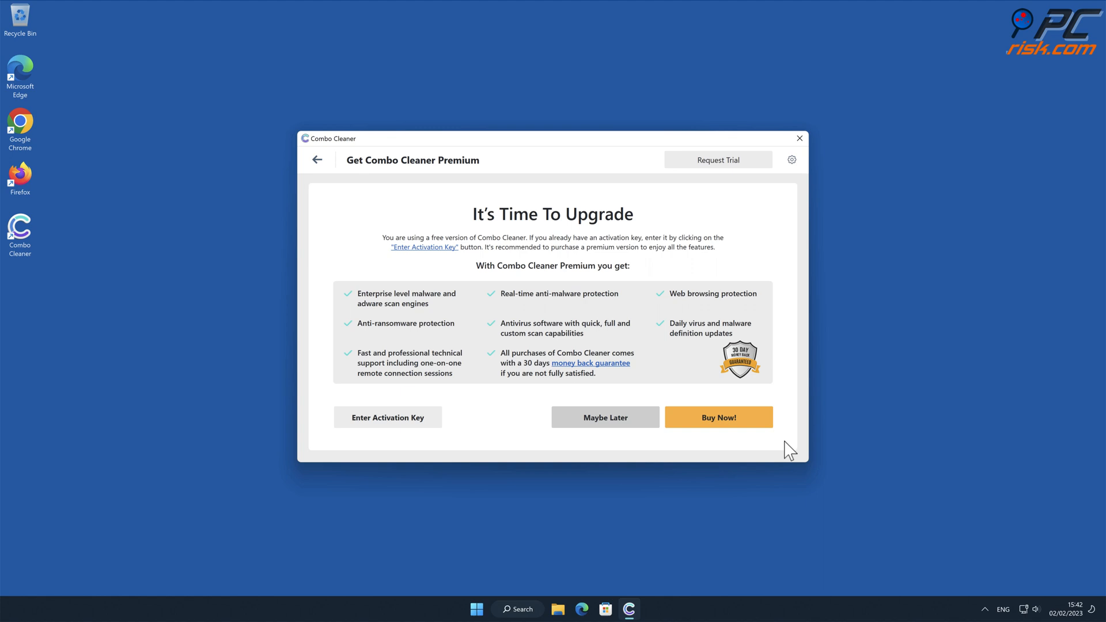
pyautogui.click(387, 417)
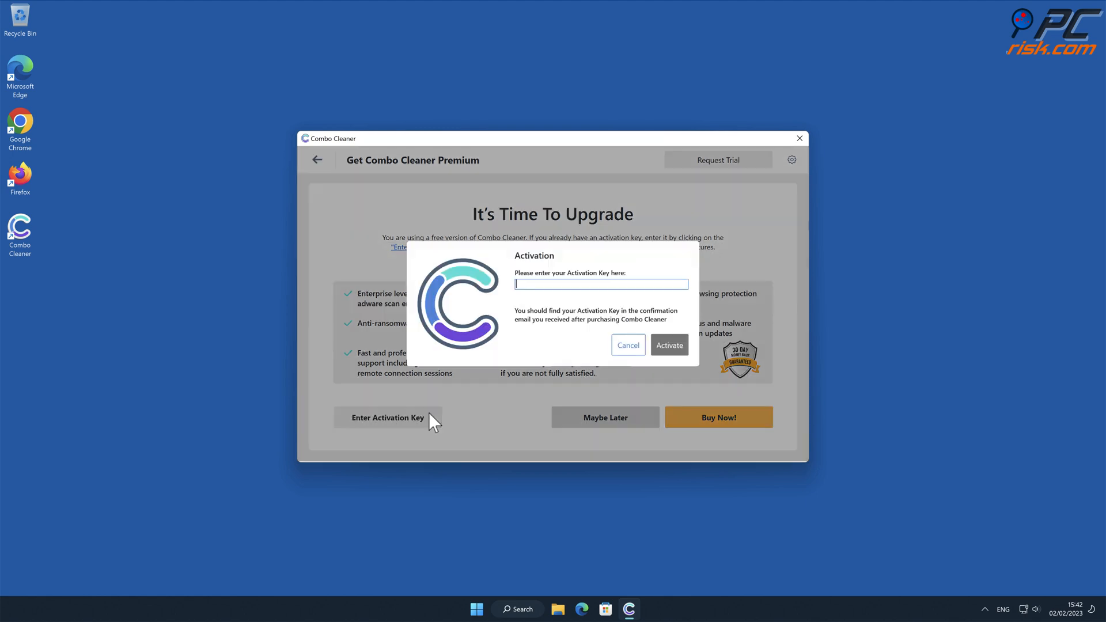
pyautogui.click(668, 344)
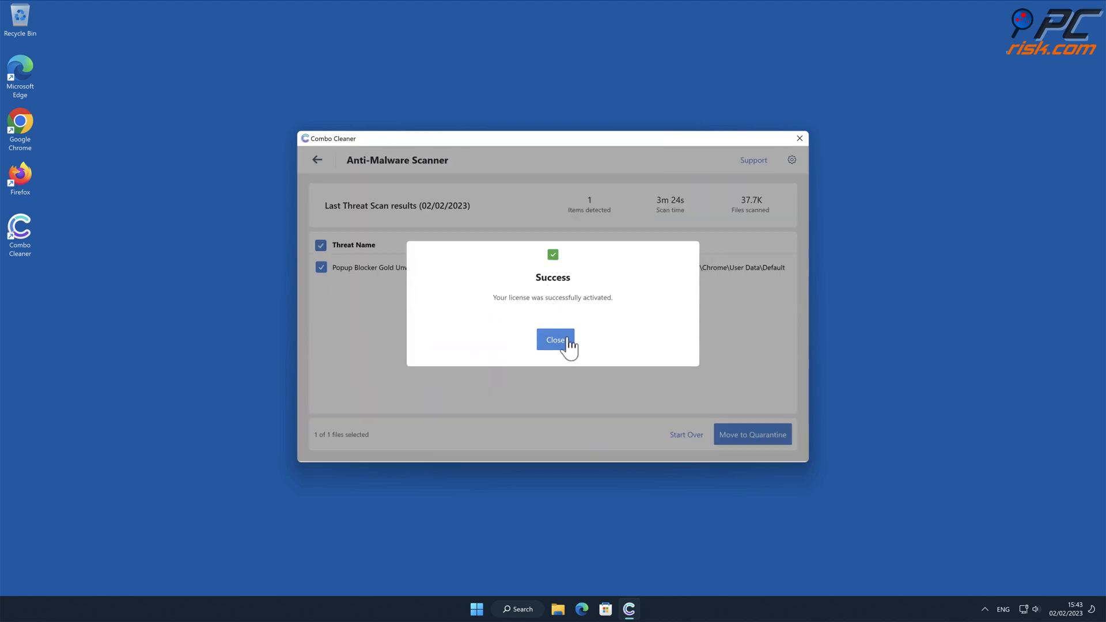
# - Quarantine the detected Popup Blocker Gold extension, dismiss the scan summary and close Combo Cleaner
pyautogui.click(554, 338)
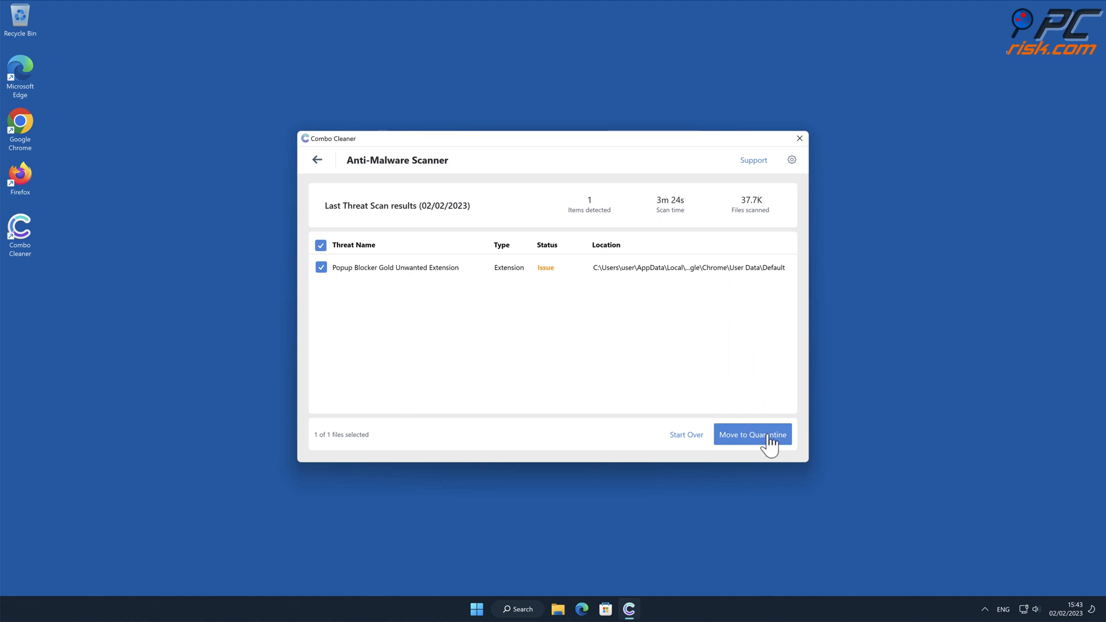
pyautogui.click(753, 434)
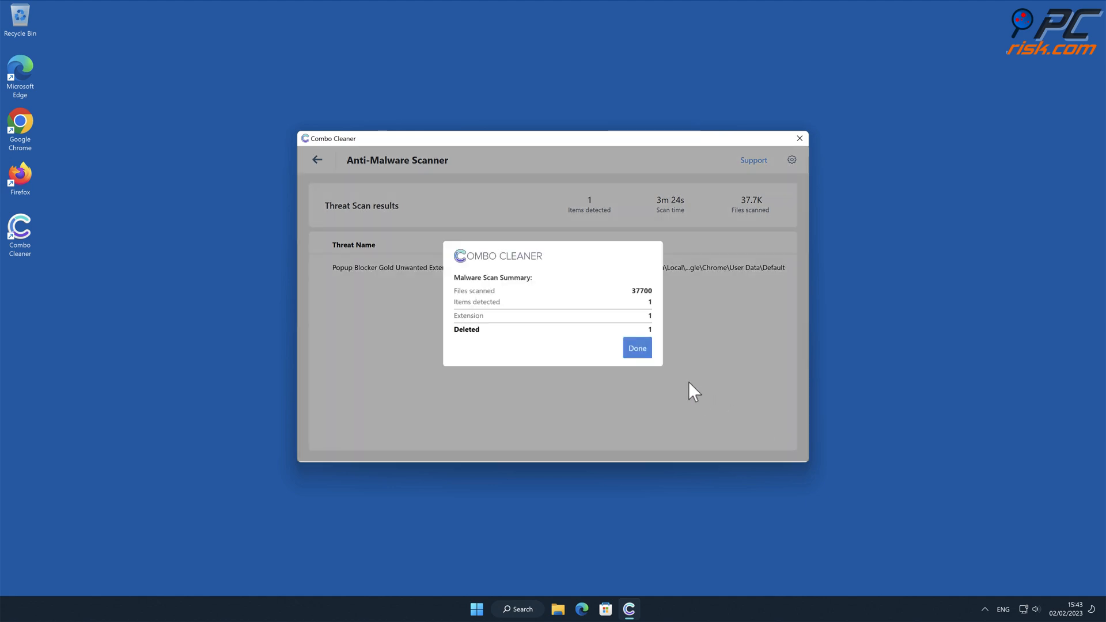
pyautogui.click(636, 347)
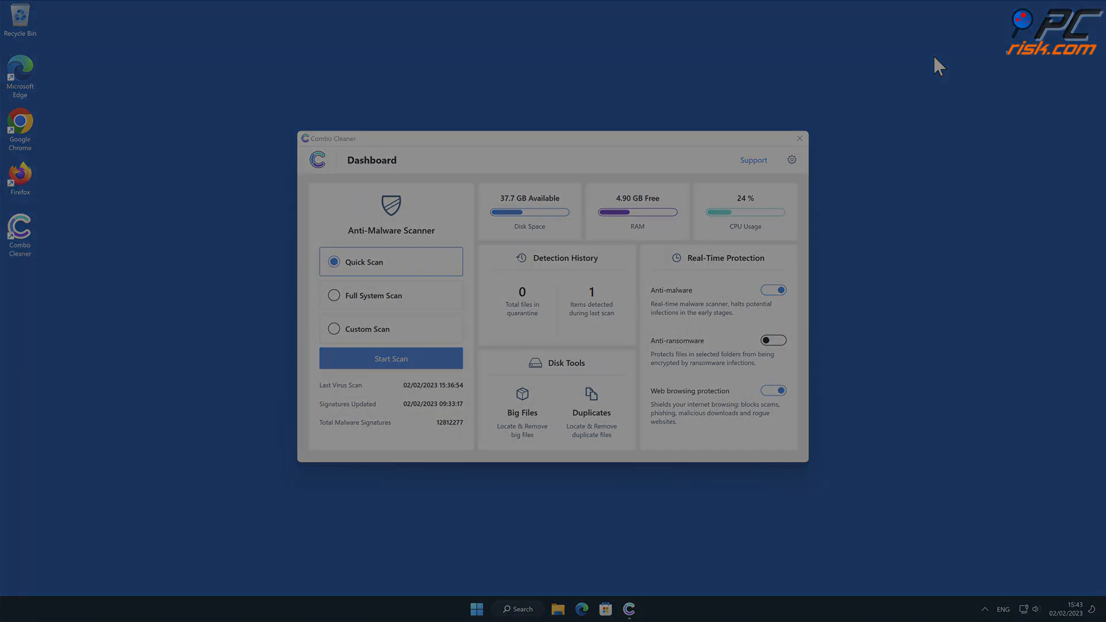
pyautogui.click(799, 138)
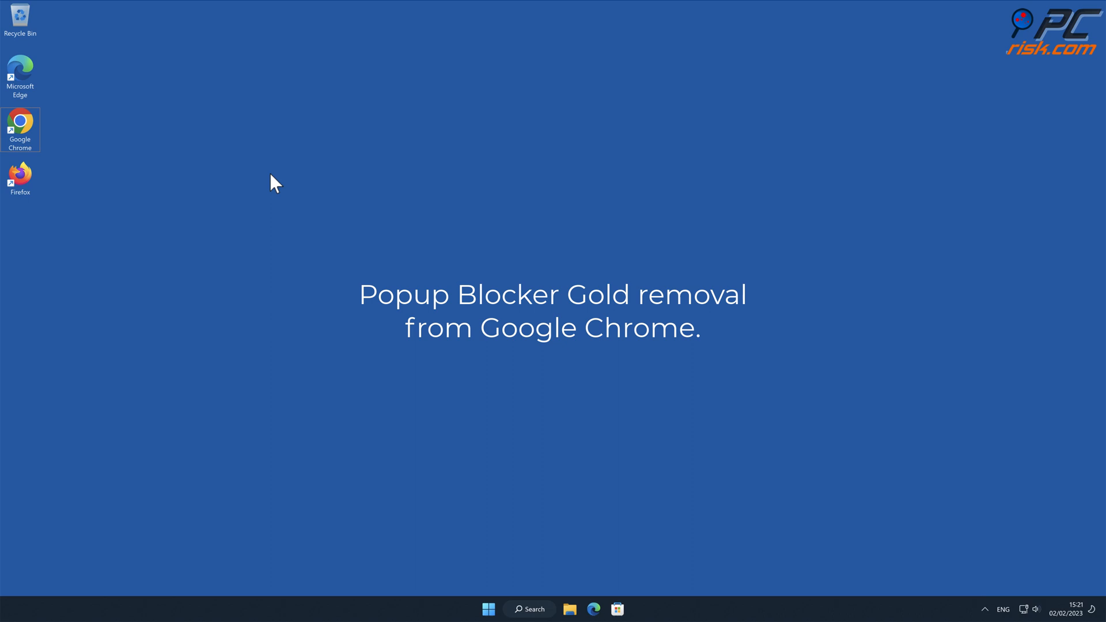
# - Launch Google Chrome from the desktop shortcut
pyautogui.doubleClick(20, 126)
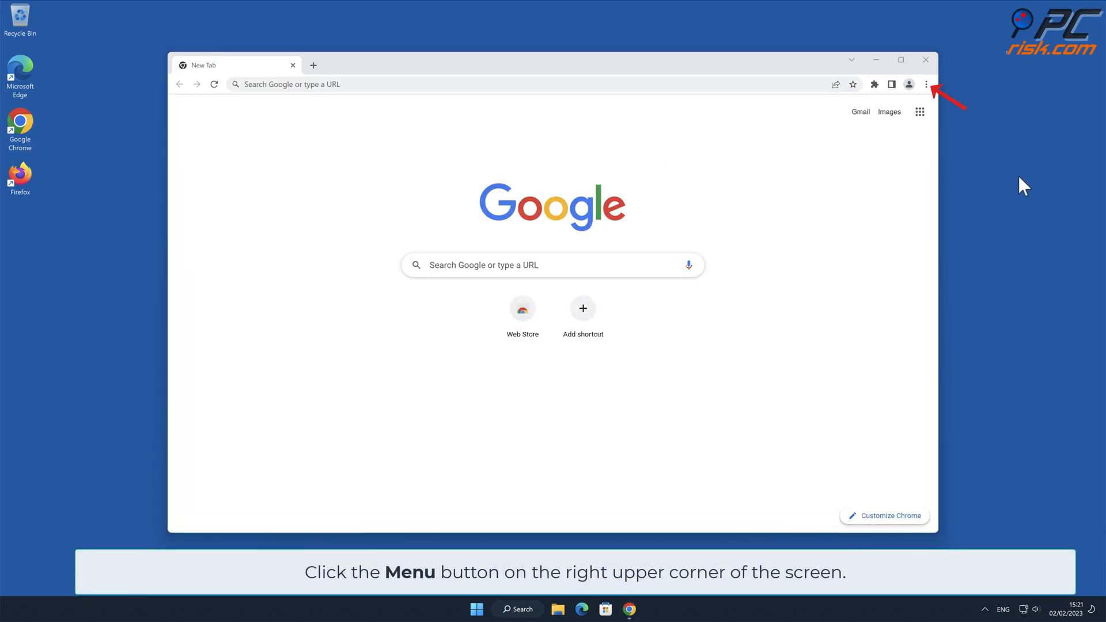
pyautogui.moveTo(930, 96)
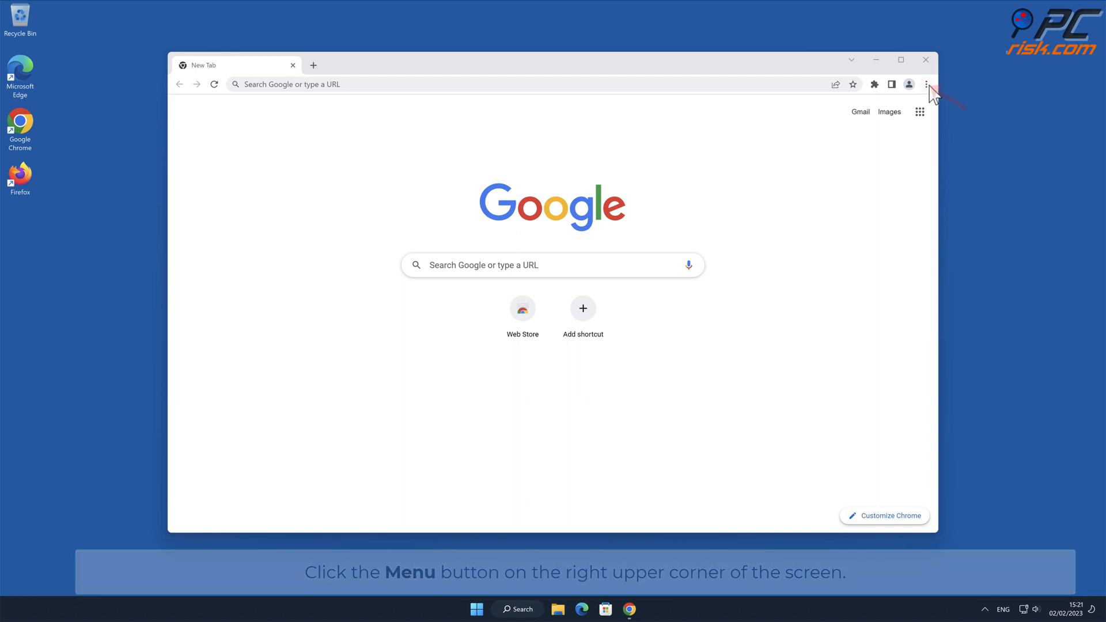
# - Remove Popup Blocker Gold from Chrome's Extensions page and confirm the removal
pyautogui.click(927, 84)
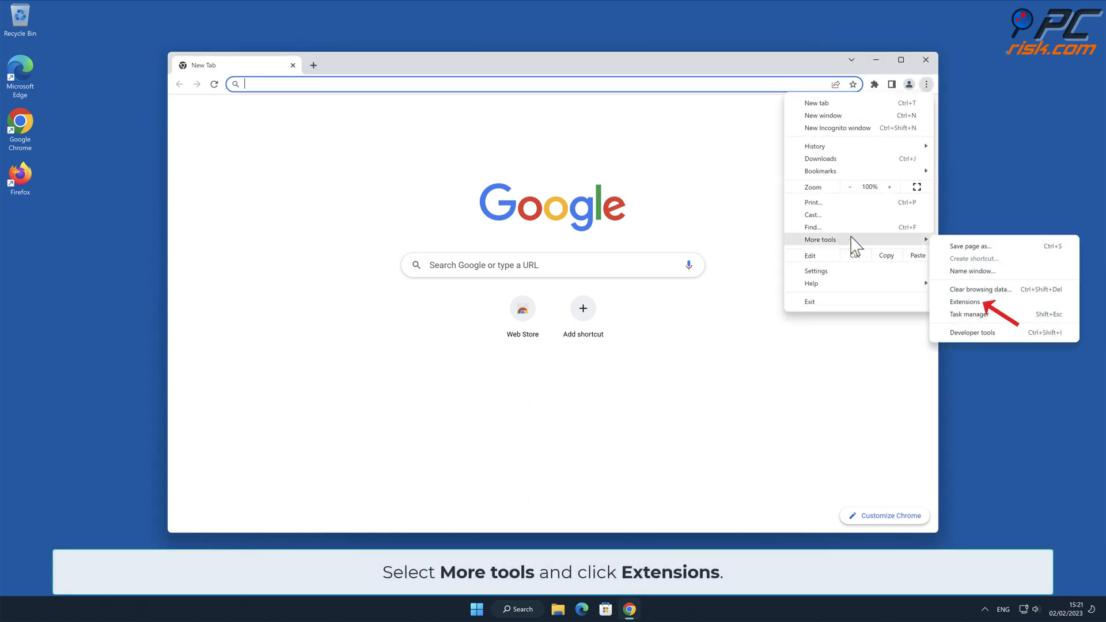
pyautogui.click(964, 300)
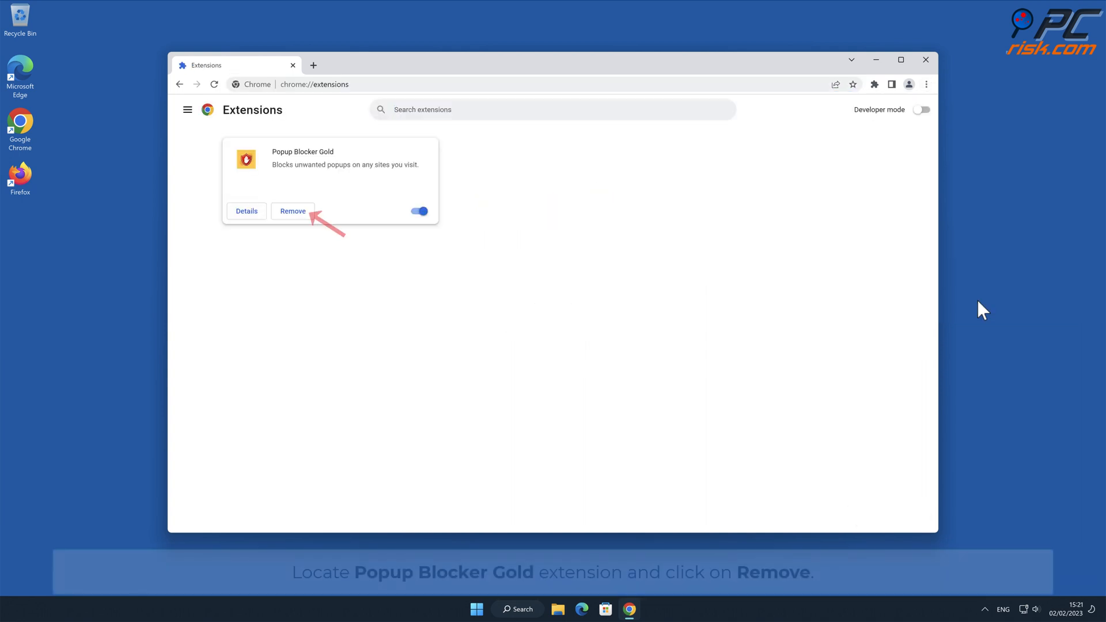
pyautogui.moveTo(292, 211)
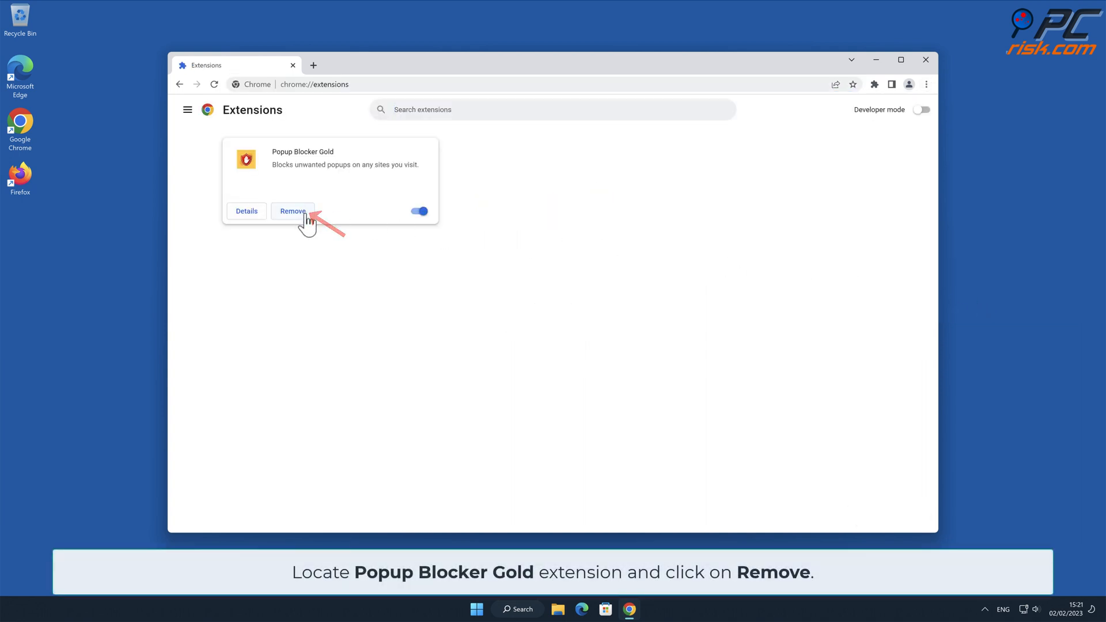
pyautogui.click(291, 211)
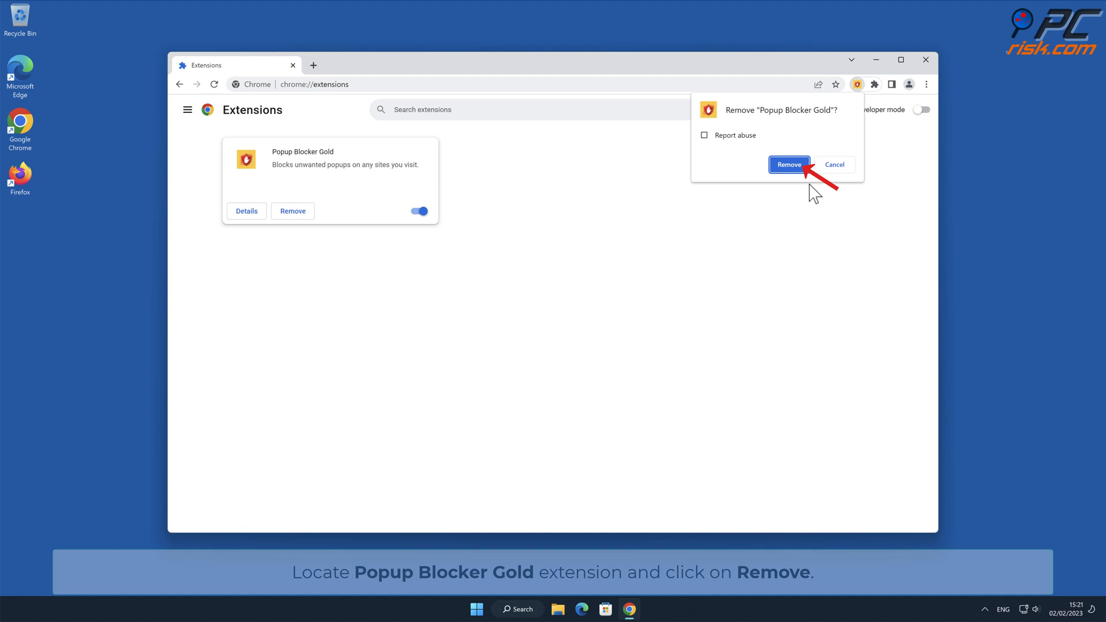
pyautogui.click(787, 165)
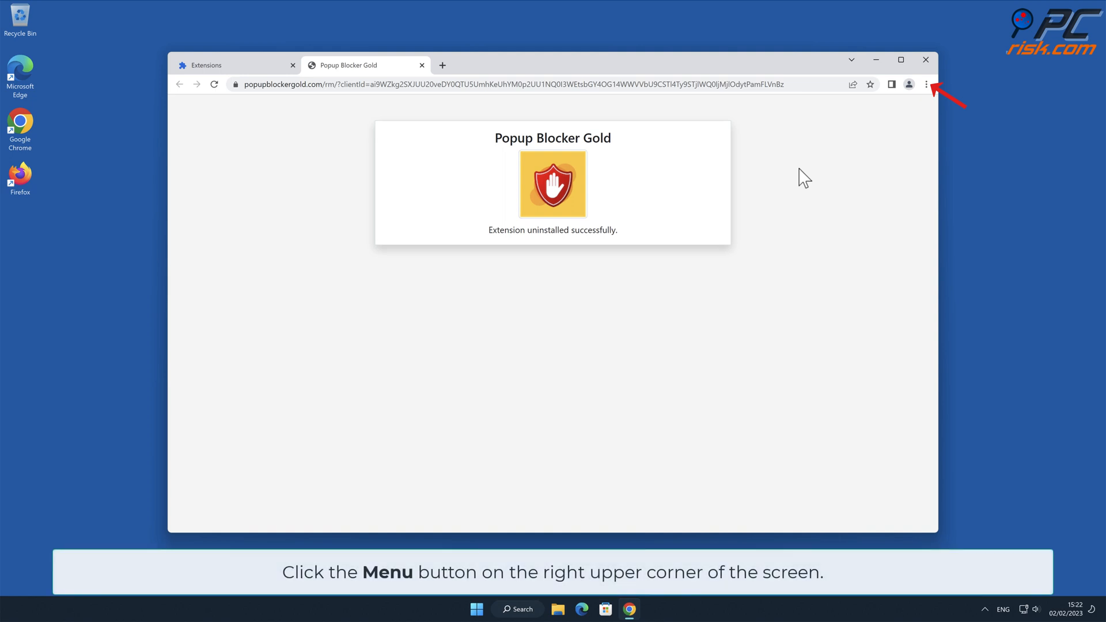
# - Restore Chrome's settings to their original defaults via Reset and clean up, then close Chrome
pyautogui.click(926, 84)
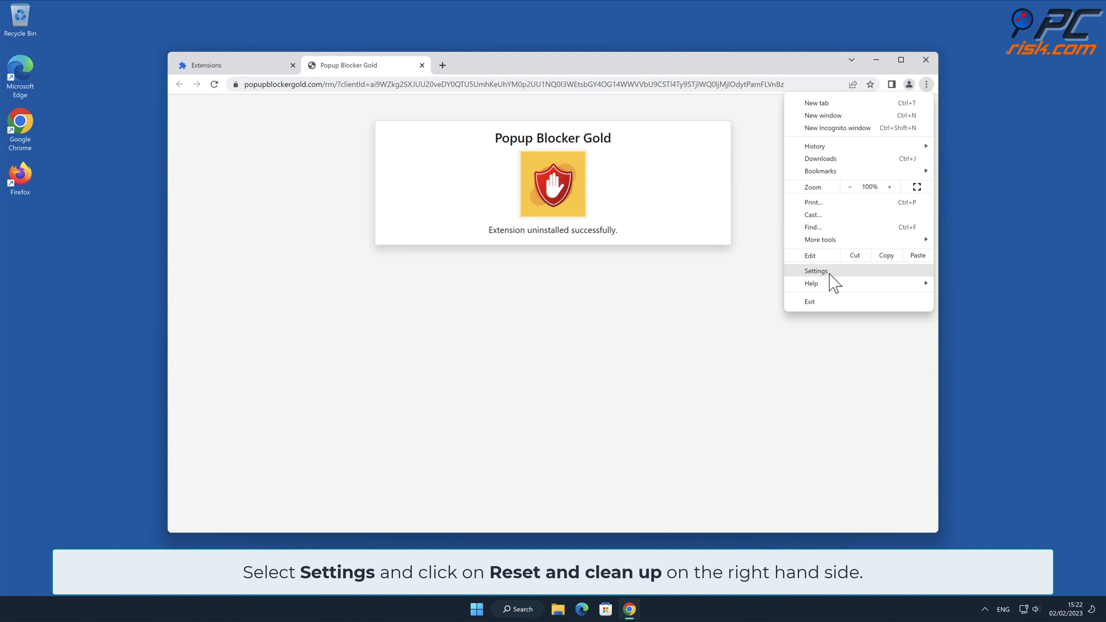
pyautogui.click(815, 271)
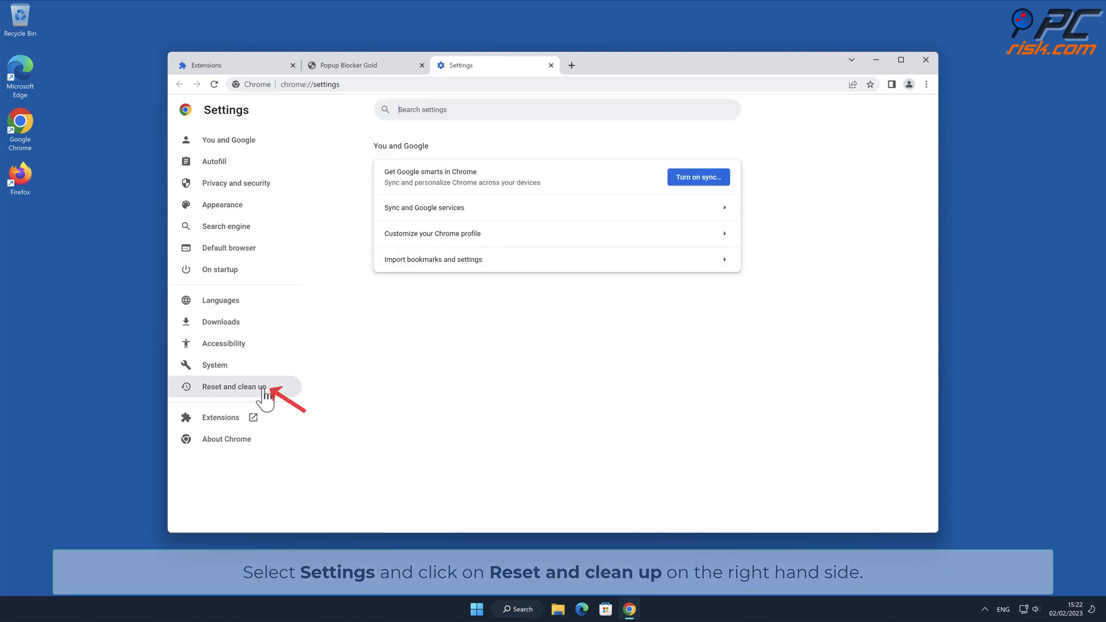
pyautogui.click(234, 387)
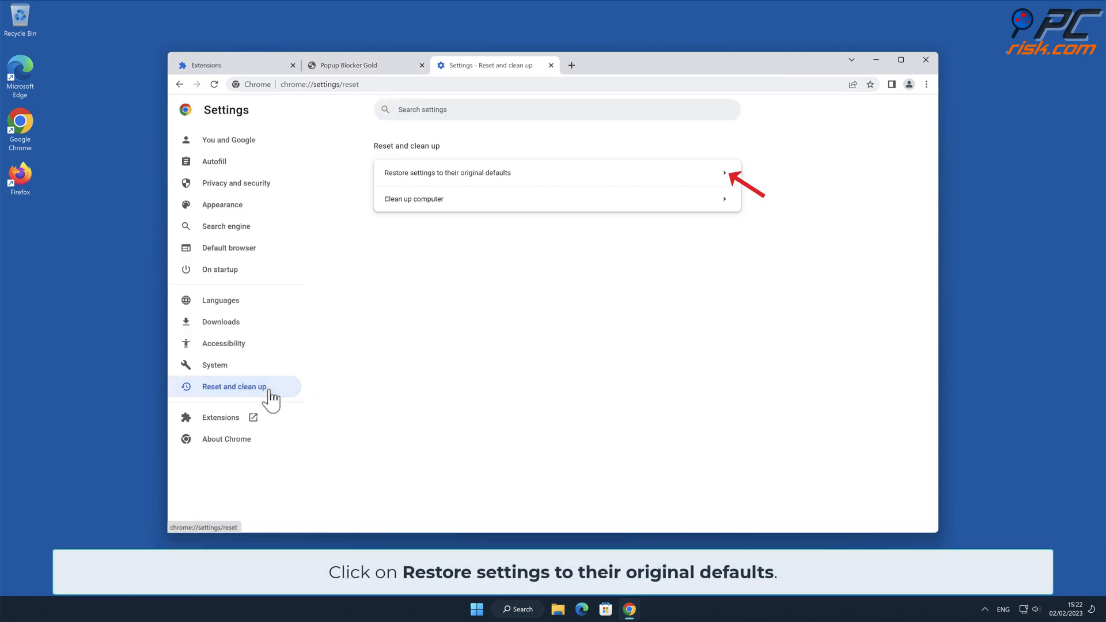
pyautogui.moveTo(730, 180)
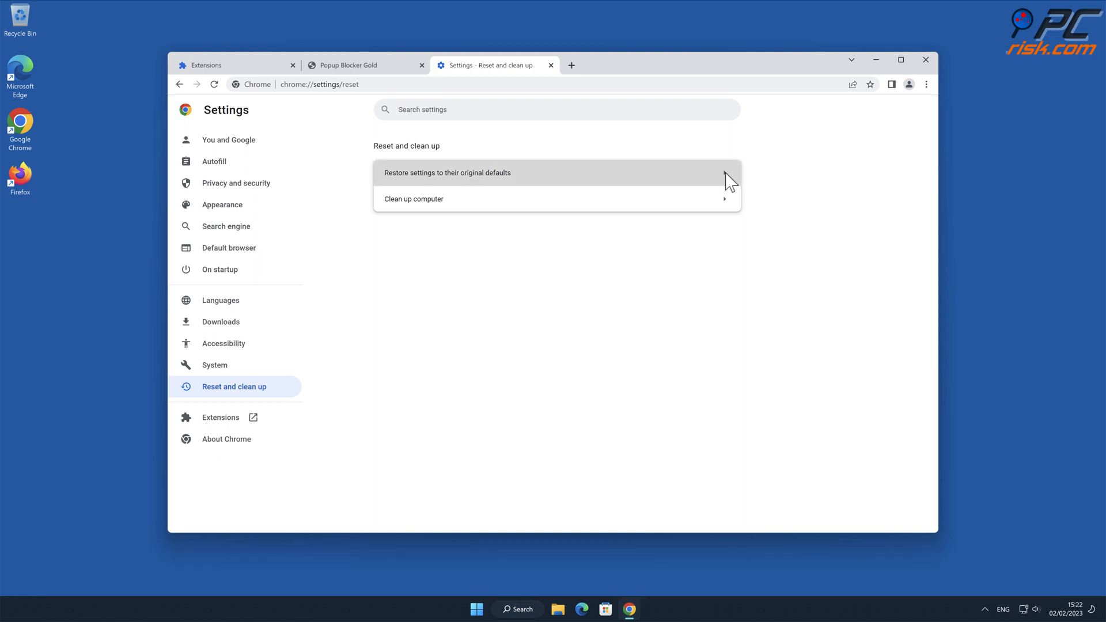
pyautogui.click(447, 173)
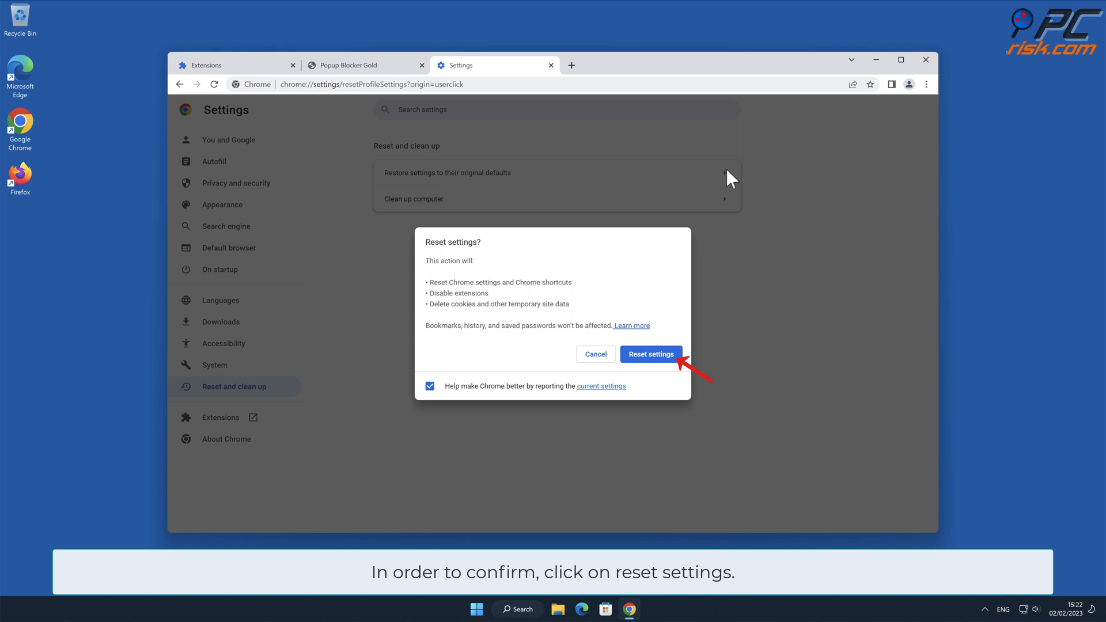
pyautogui.click(650, 354)
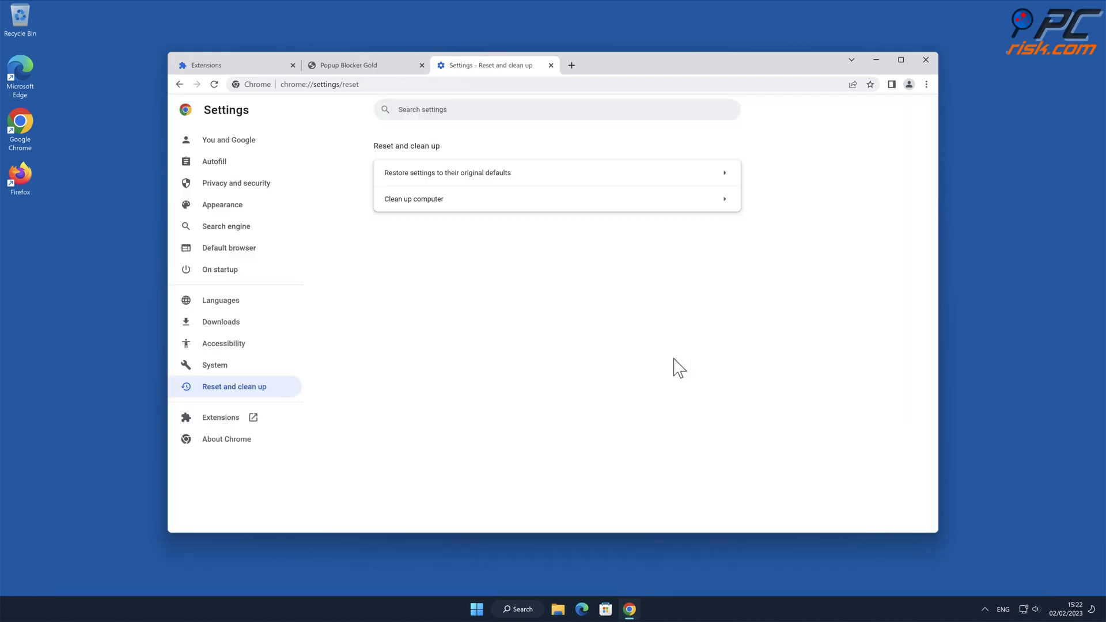
pyautogui.moveTo(915, 96)
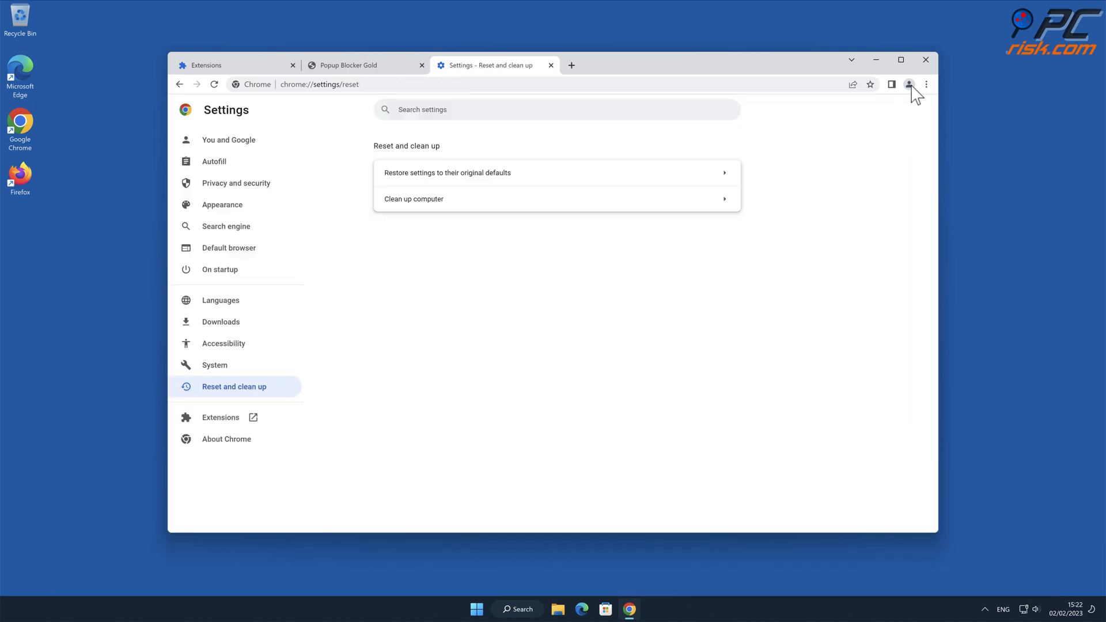
pyautogui.click(925, 63)
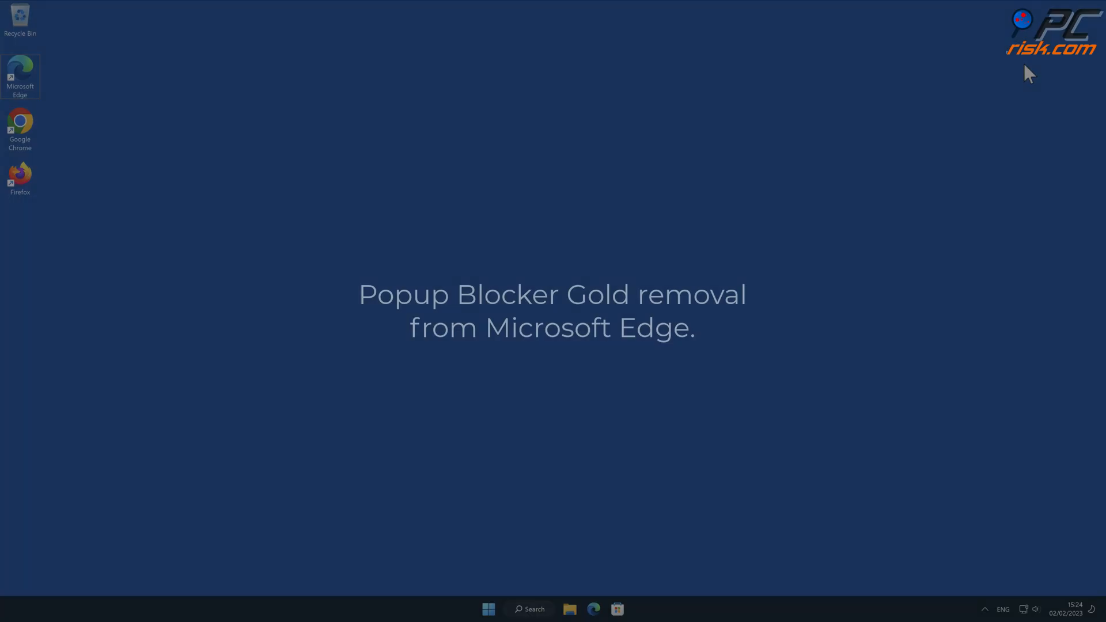
pyautogui.moveTo(331, 92)
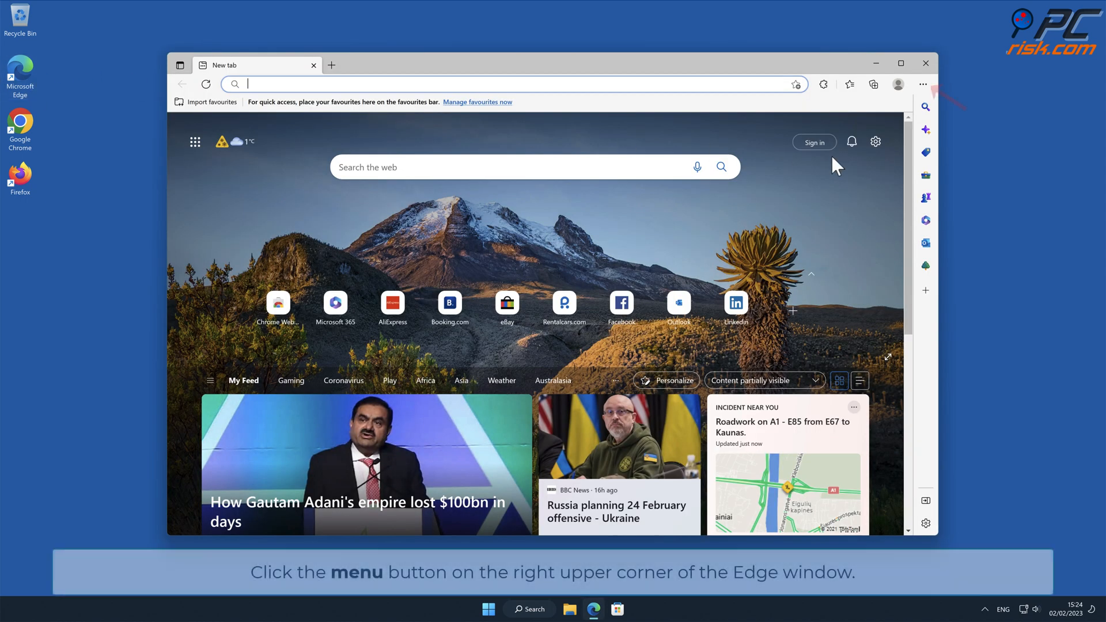
pyautogui.moveTo(998, 149)
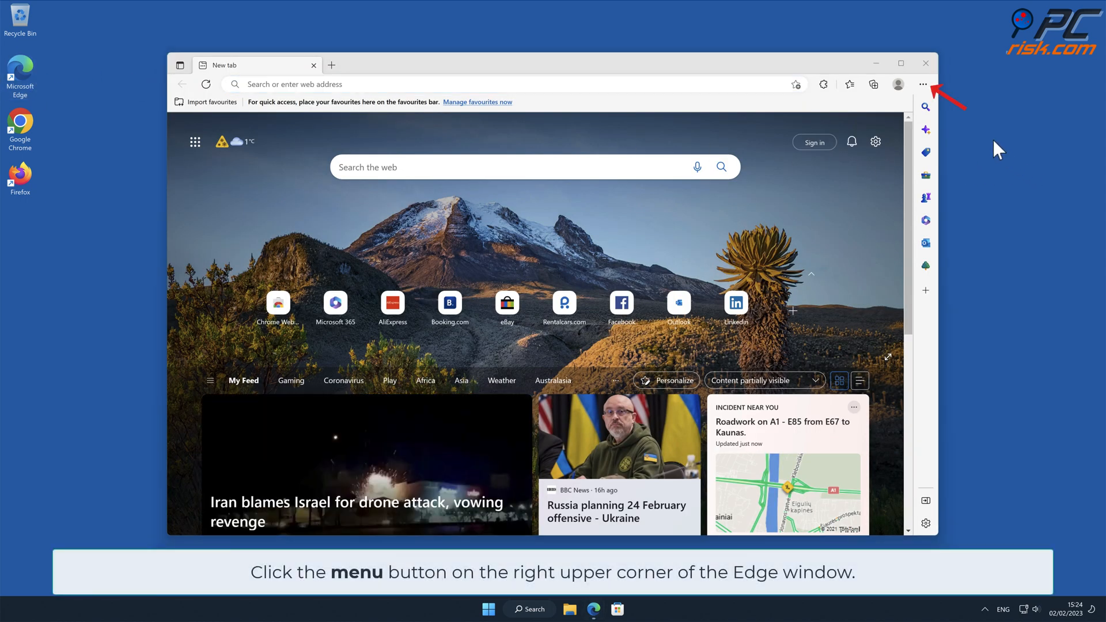
# - Remove Popup Blocker Gold from Edge's Manage extensions page and confirm the uninstall
pyautogui.click(922, 84)
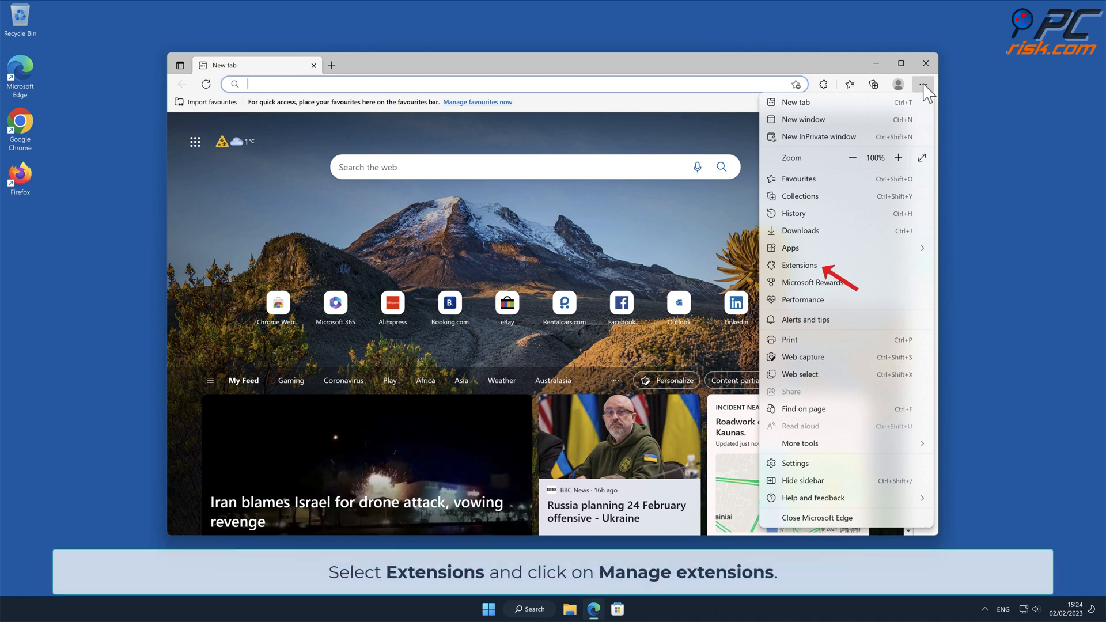
pyautogui.click(799, 265)
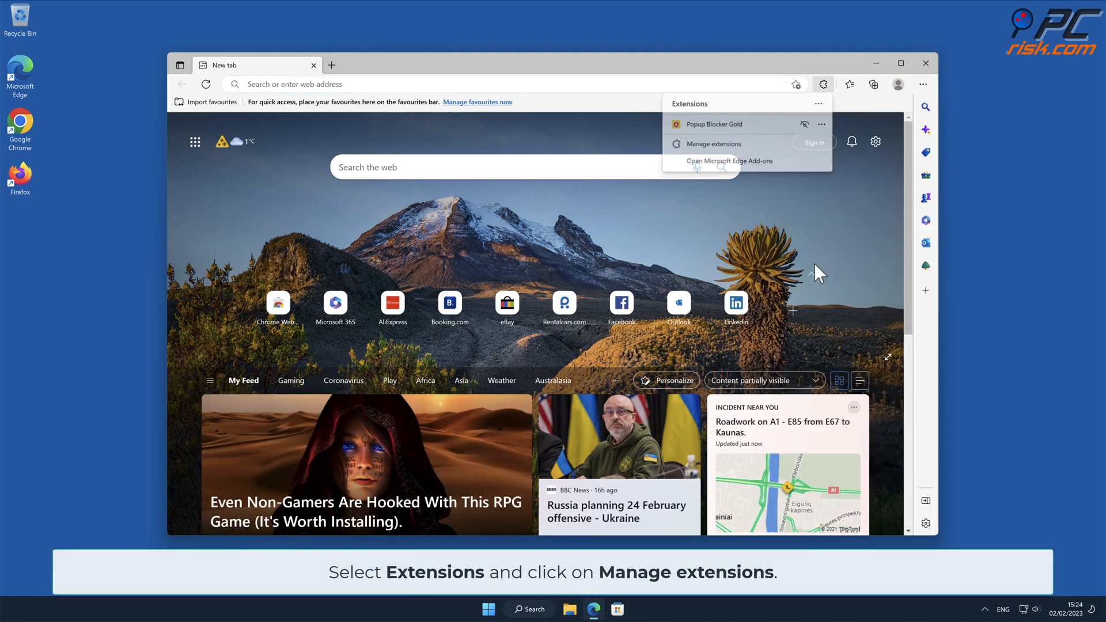
pyautogui.moveTo(719, 161)
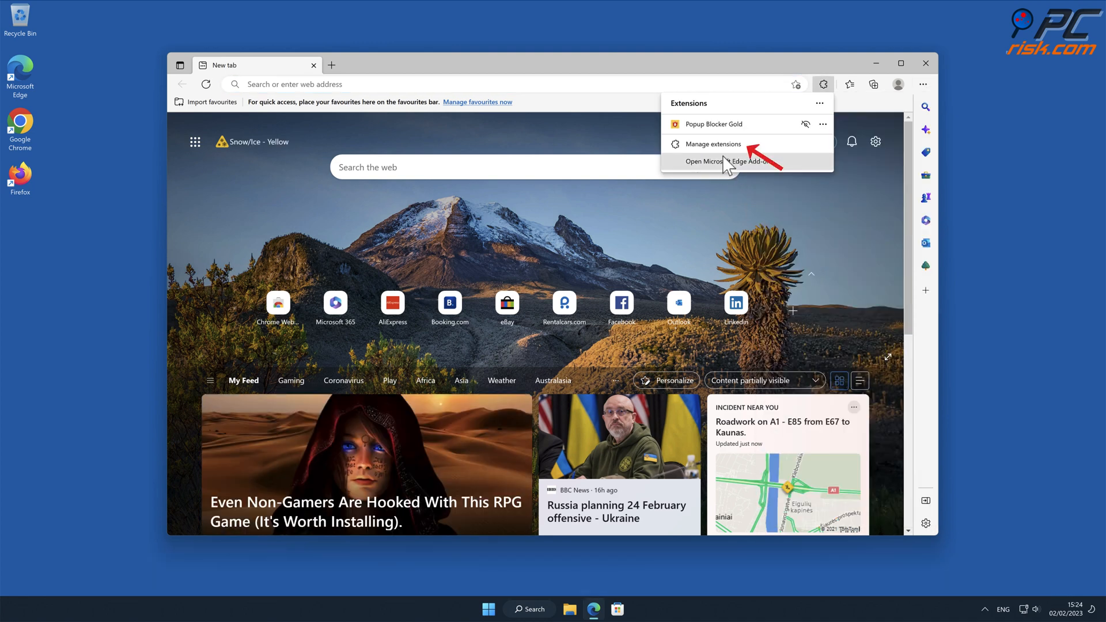
pyautogui.click(713, 144)
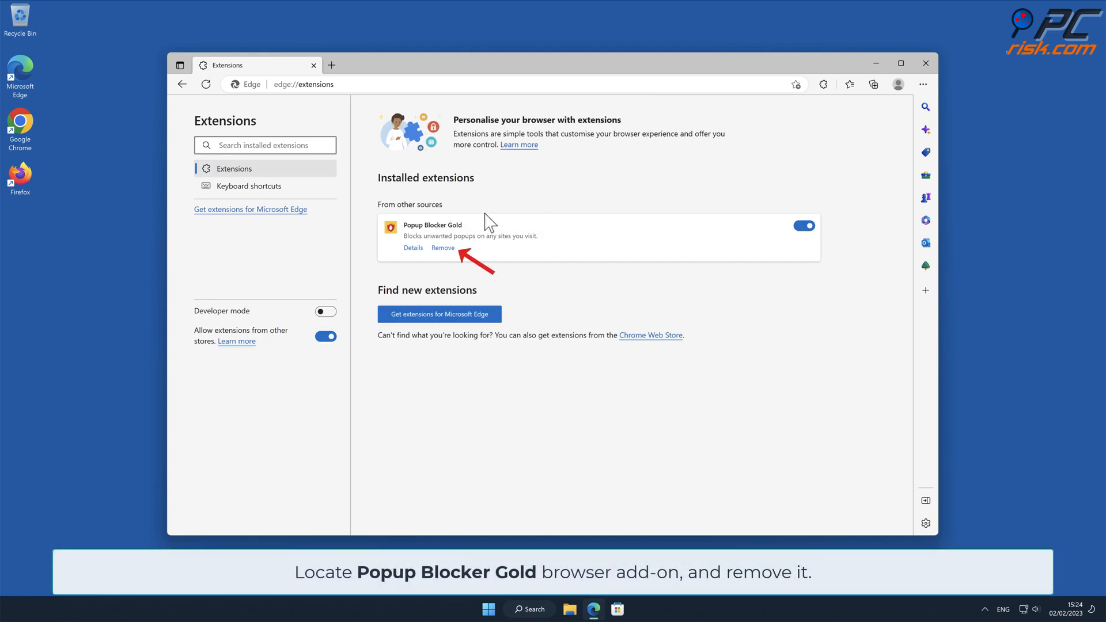
pyautogui.click(442, 247)
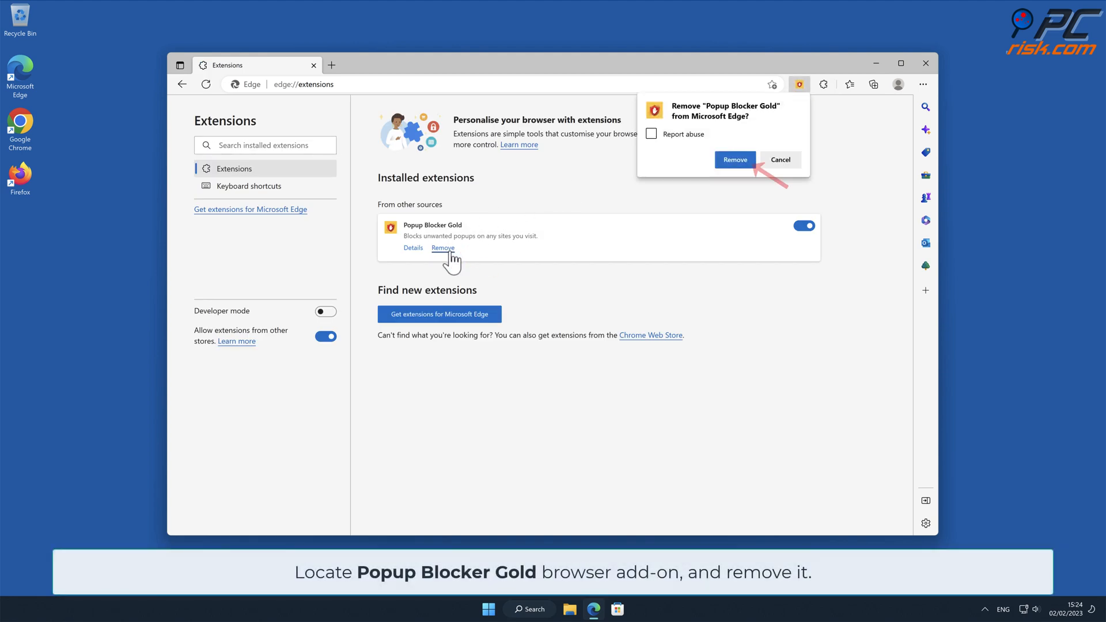
pyautogui.moveTo(756, 176)
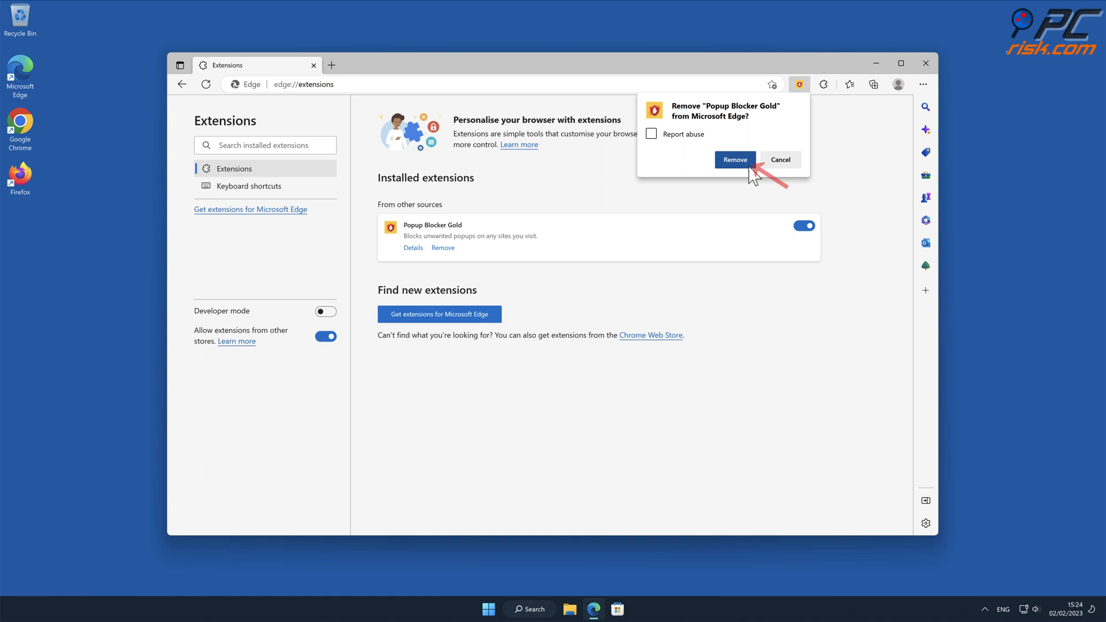
pyautogui.click(734, 159)
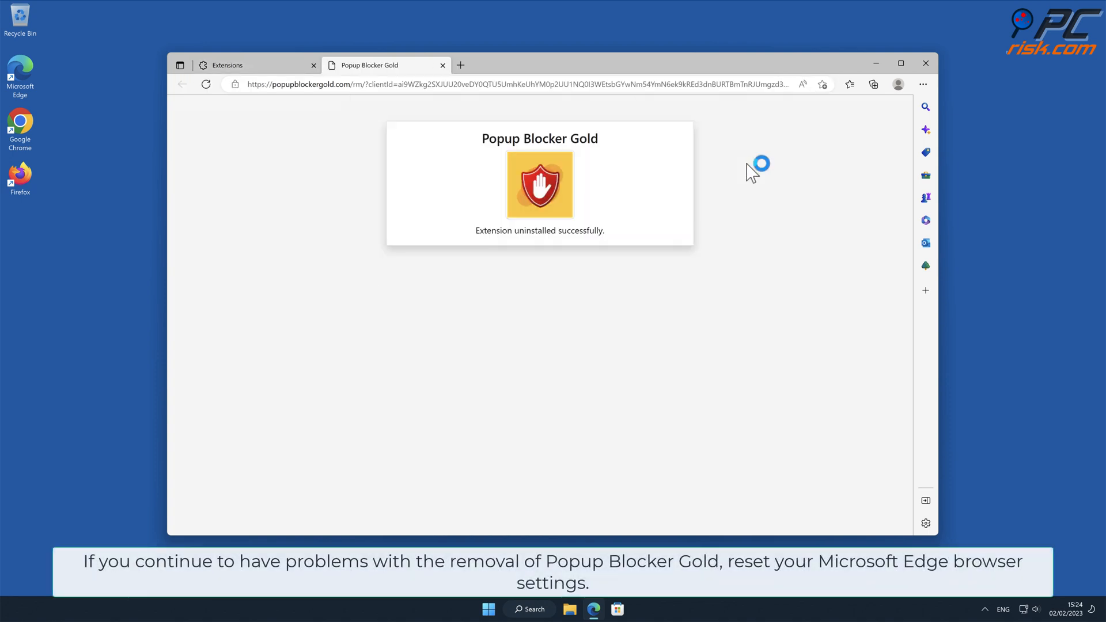
pyautogui.moveTo(751, 172)
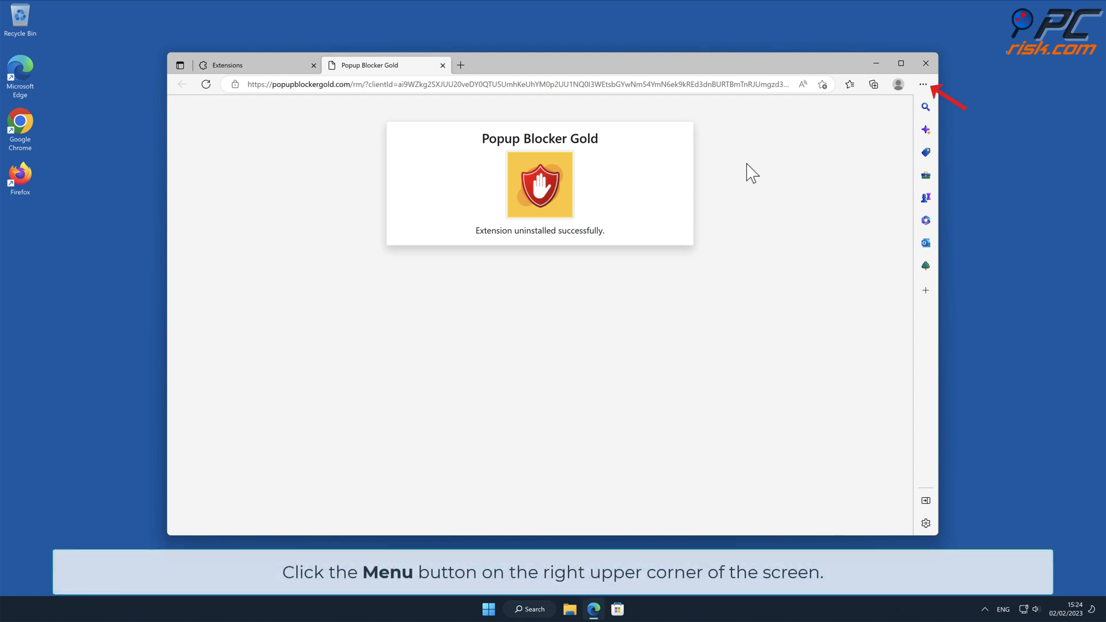
pyautogui.moveTo(916, 102)
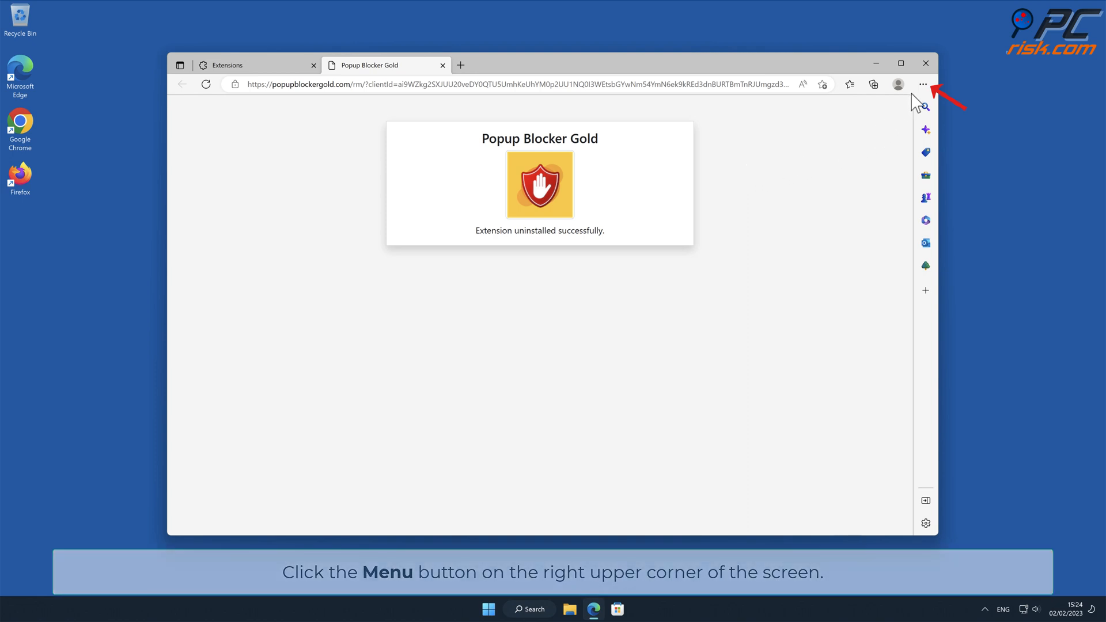
# - Restore Edge's settings to their default values via Reset settings, then close Edge
pyautogui.click(923, 84)
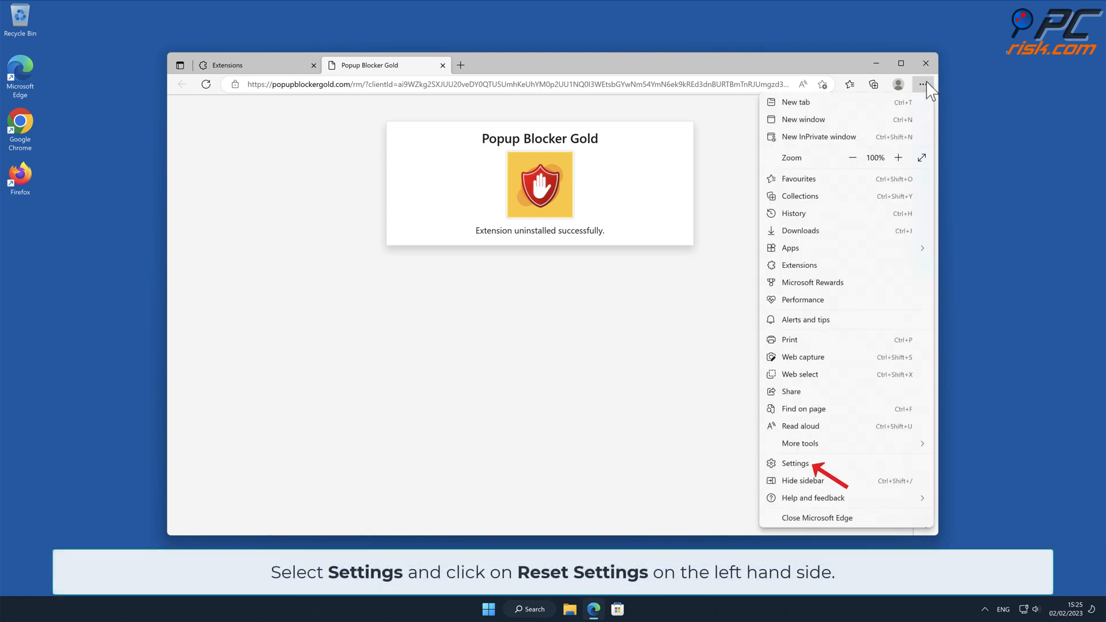
pyautogui.click(796, 463)
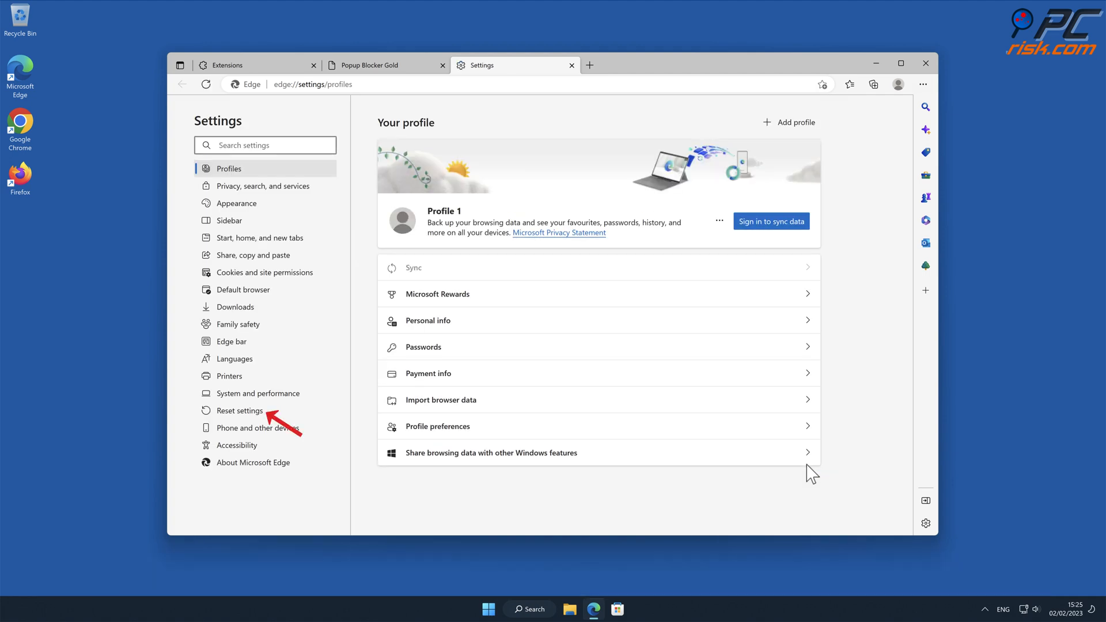
pyautogui.click(241, 410)
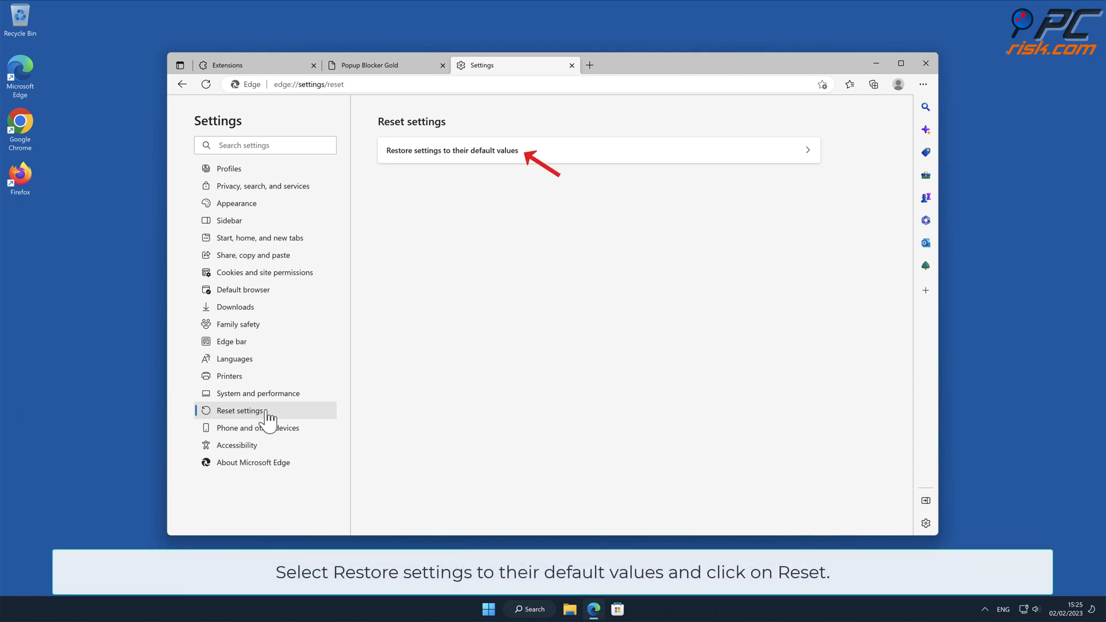
pyautogui.click(597, 149)
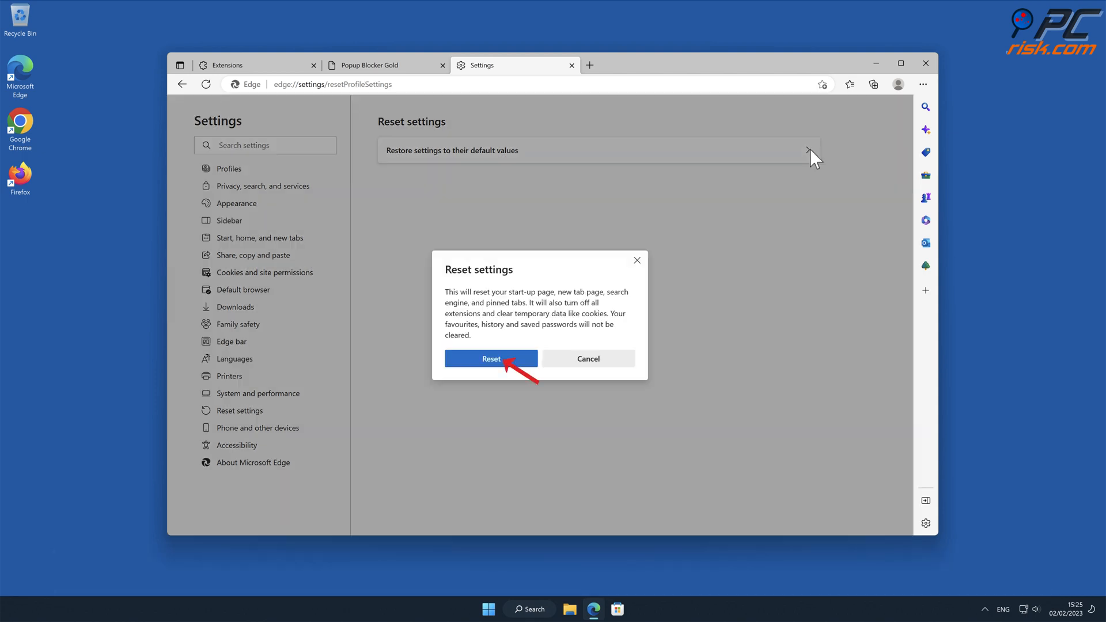
pyautogui.click(491, 359)
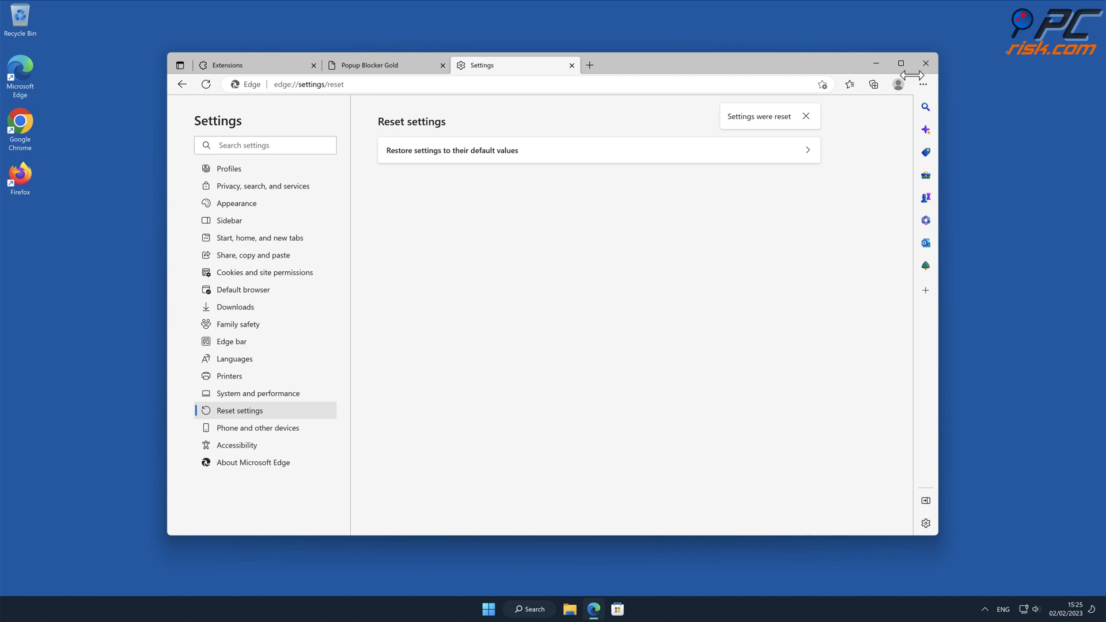
pyautogui.click(925, 62)
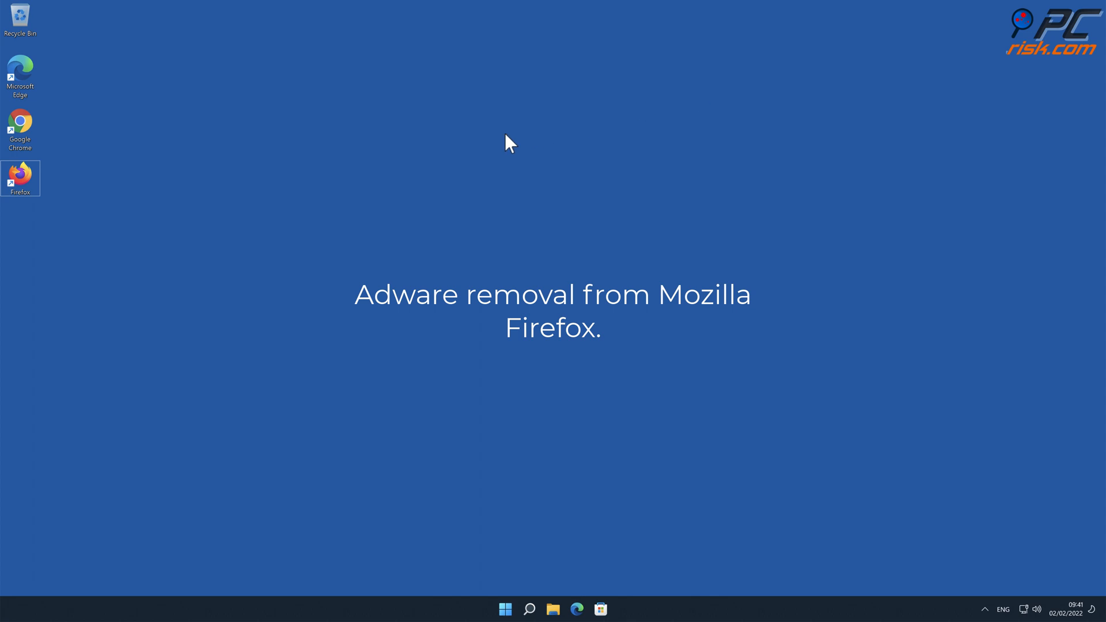
# - Launch Firefox and show the installed extensions in Add-ons and themes
pyautogui.doubleClick(20, 173)
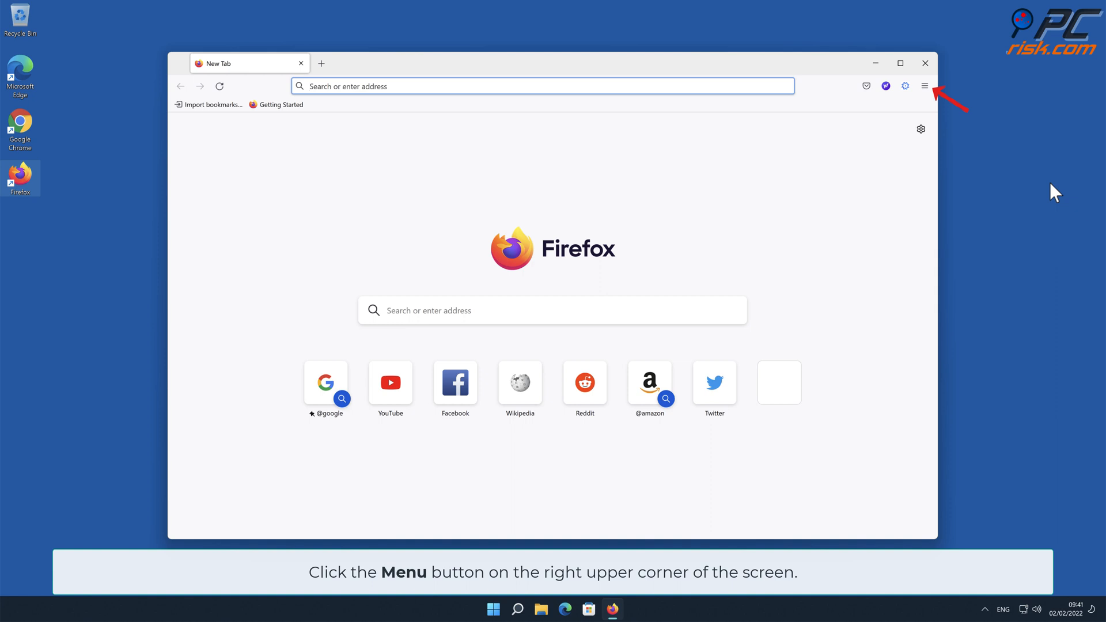
pyautogui.click(925, 85)
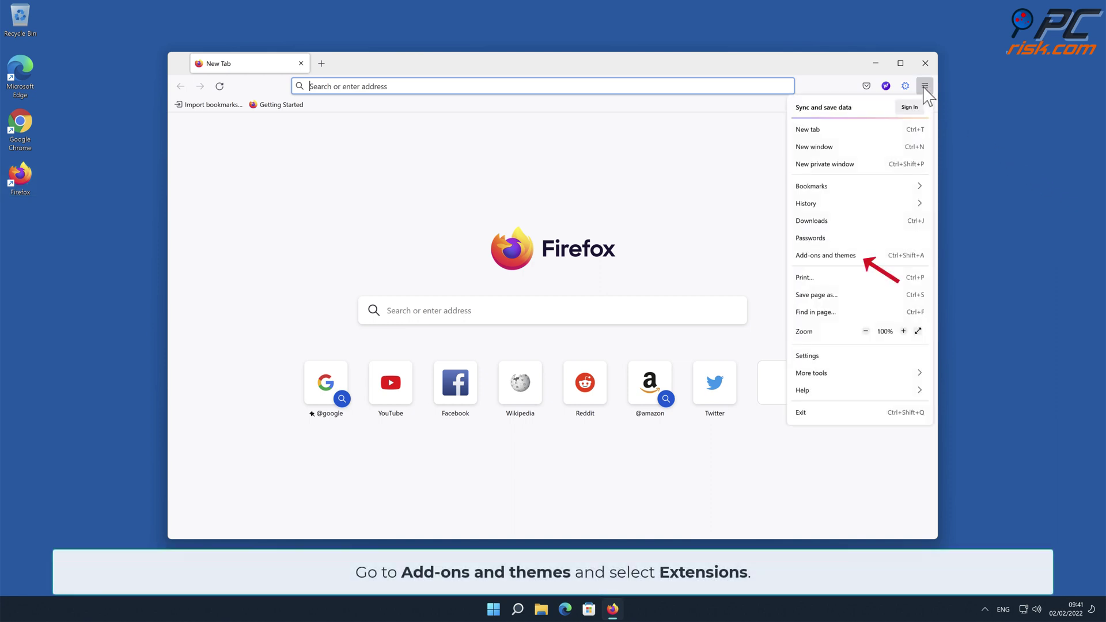
pyautogui.click(825, 255)
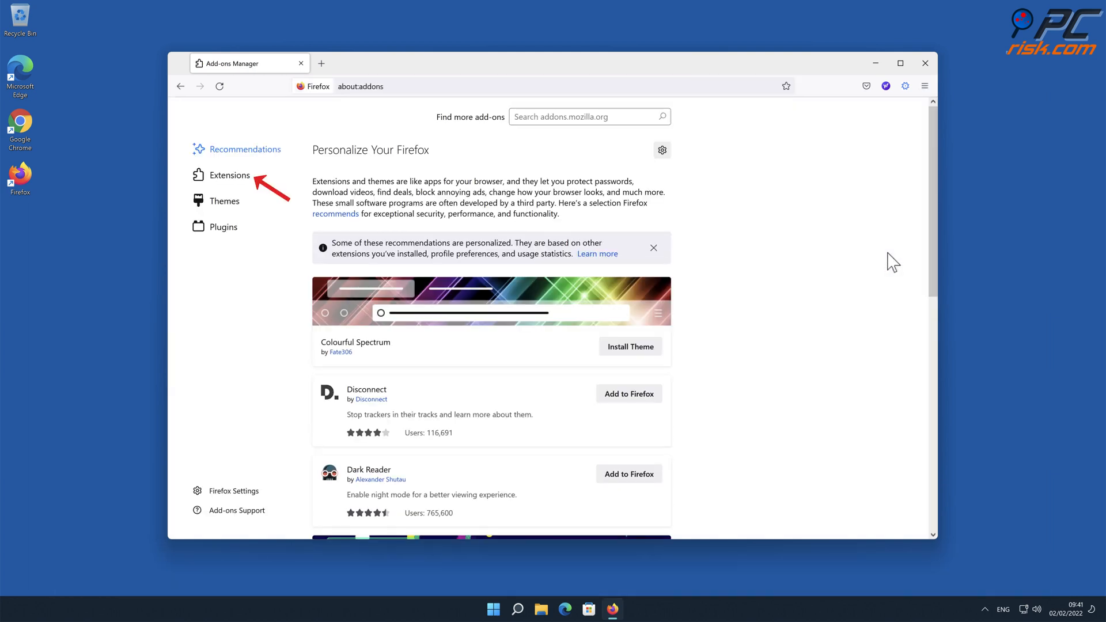
pyautogui.moveTo(249, 181)
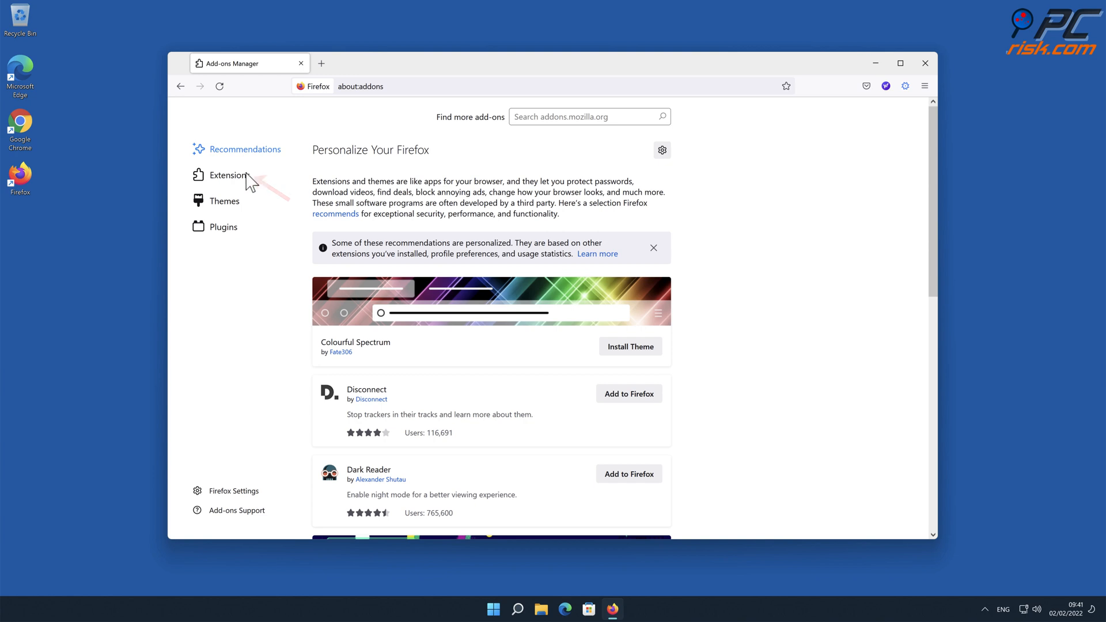
pyautogui.click(227, 175)
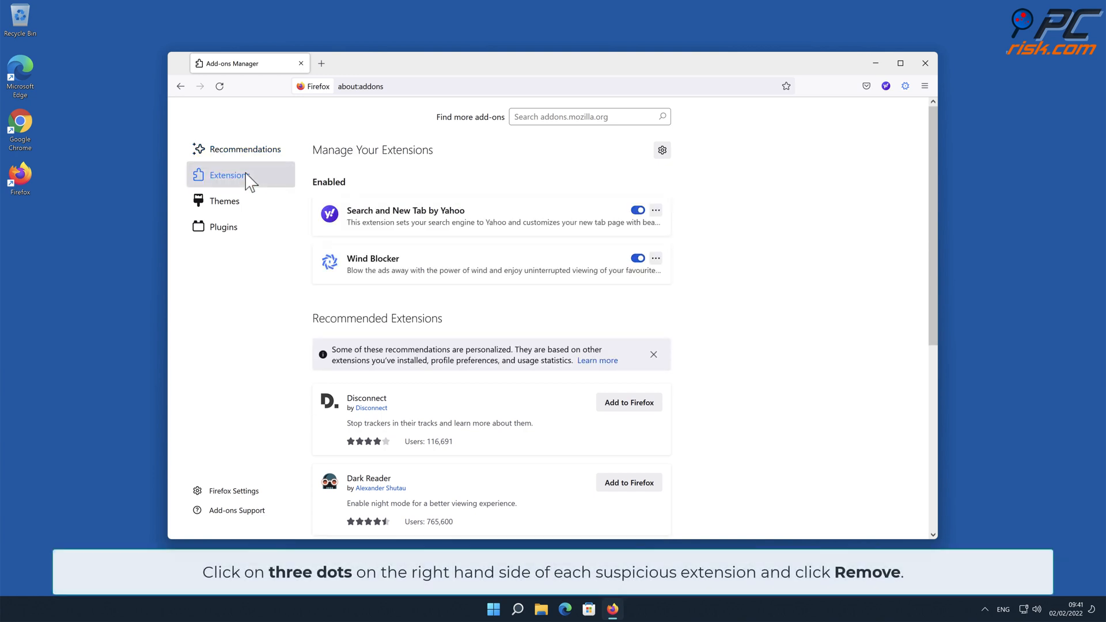
pyautogui.moveTo(476, 197)
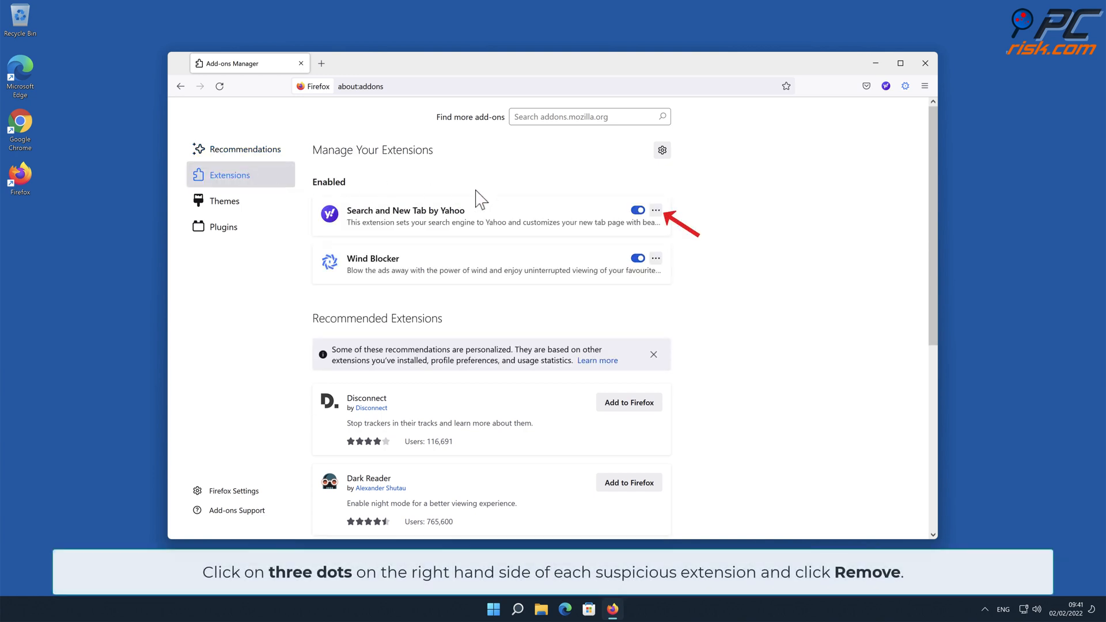
# - Remove the Search and New Tab by Yahoo and Wind Blocker extensions, confirming each
pyautogui.click(656, 210)
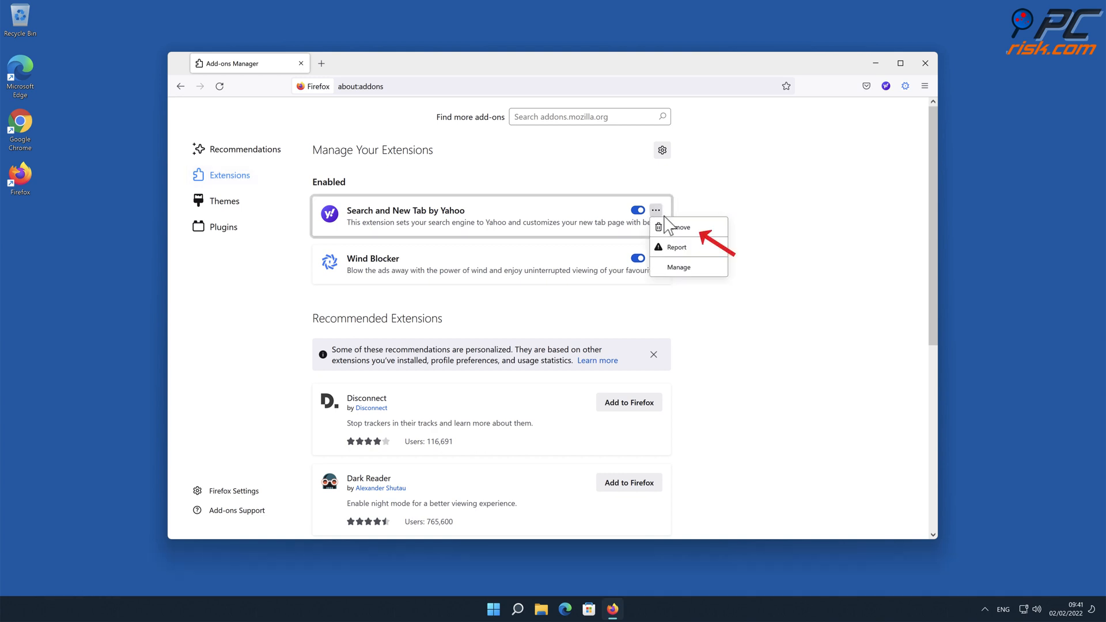
pyautogui.click(676, 226)
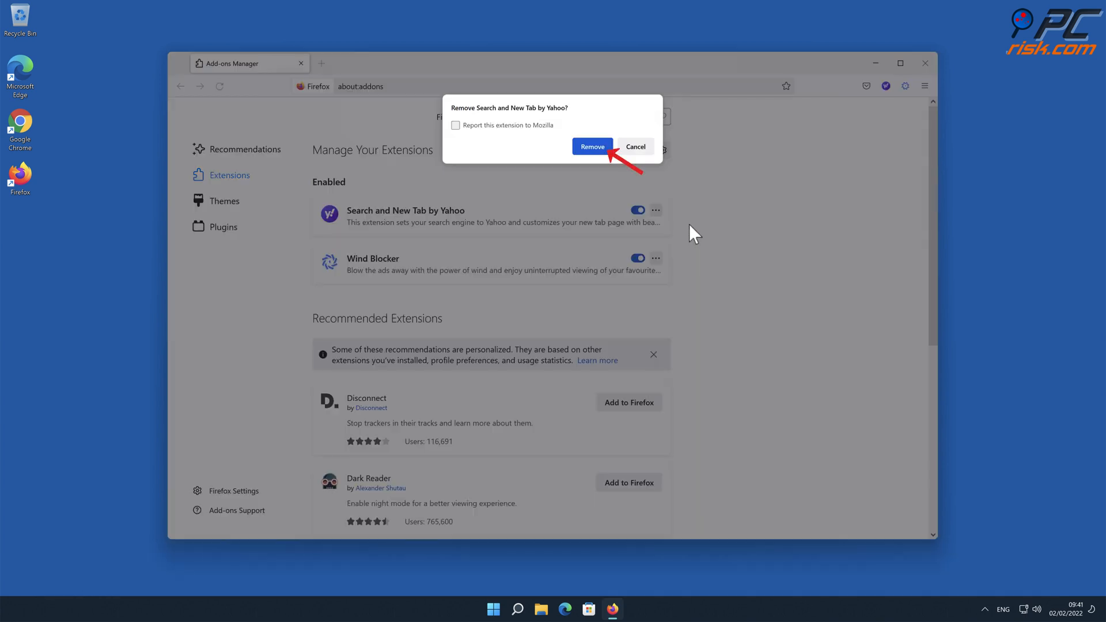
pyautogui.click(592, 146)
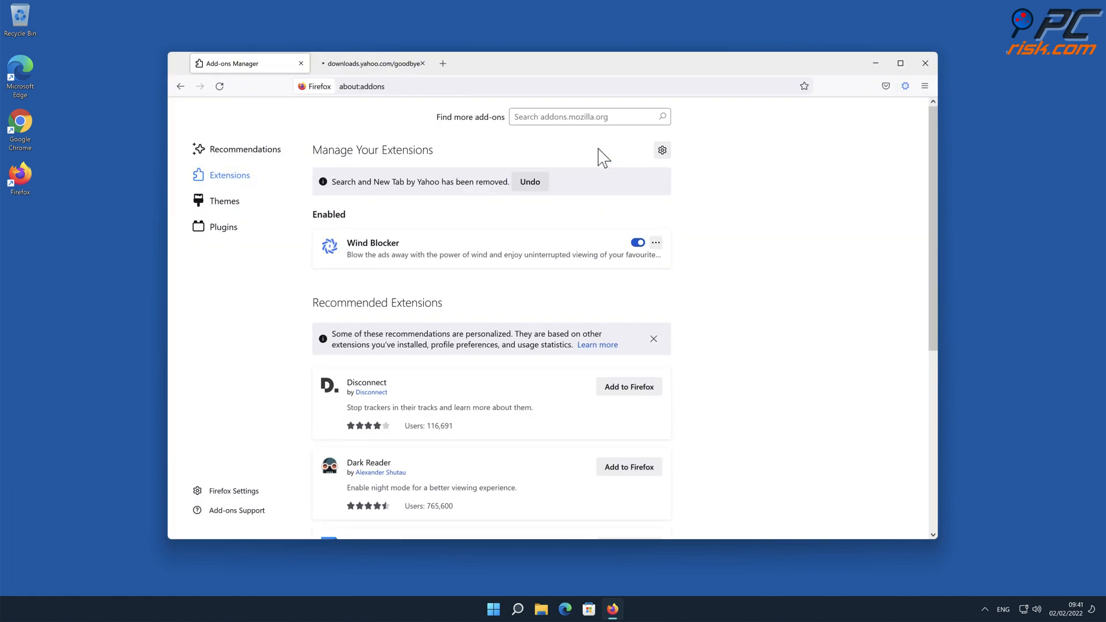
pyautogui.click(655, 243)
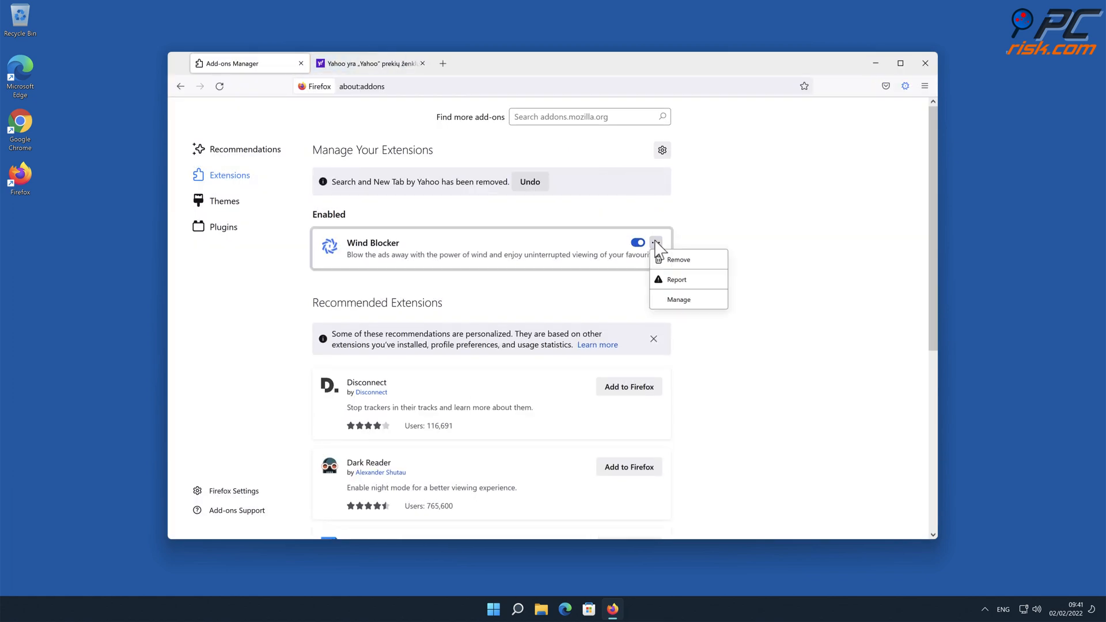
pyautogui.click(677, 259)
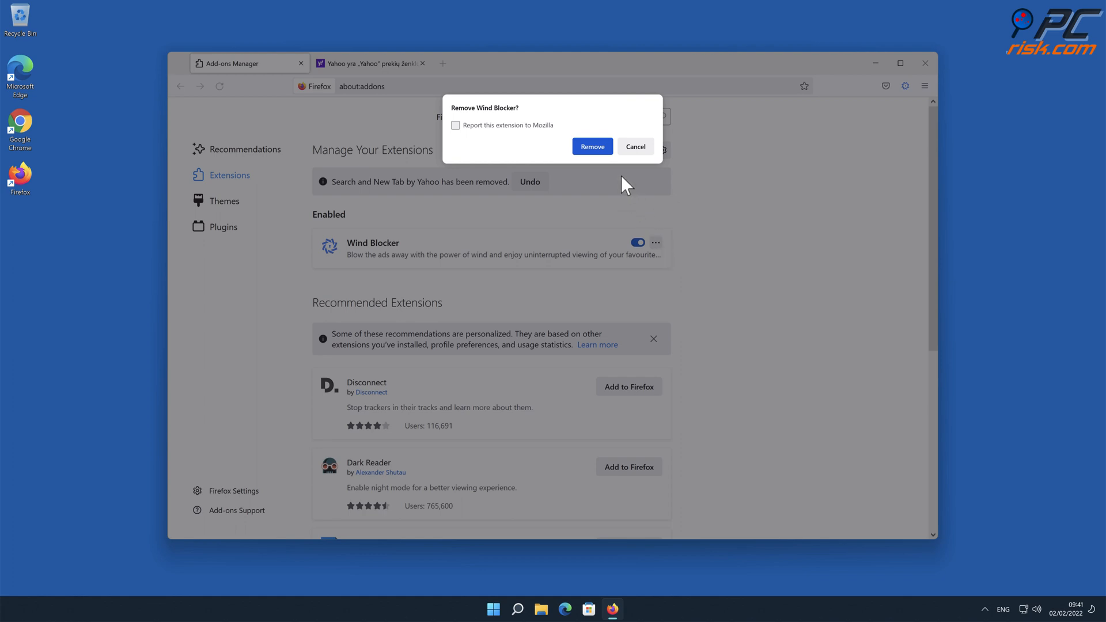
pyautogui.click(592, 147)
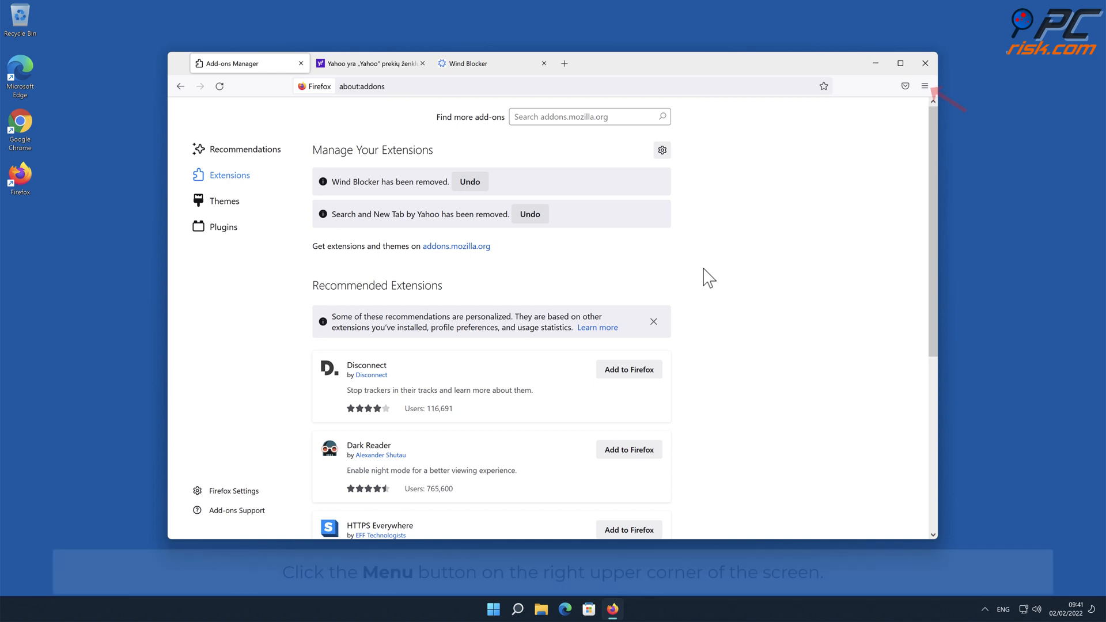
pyautogui.moveTo(882, 129)
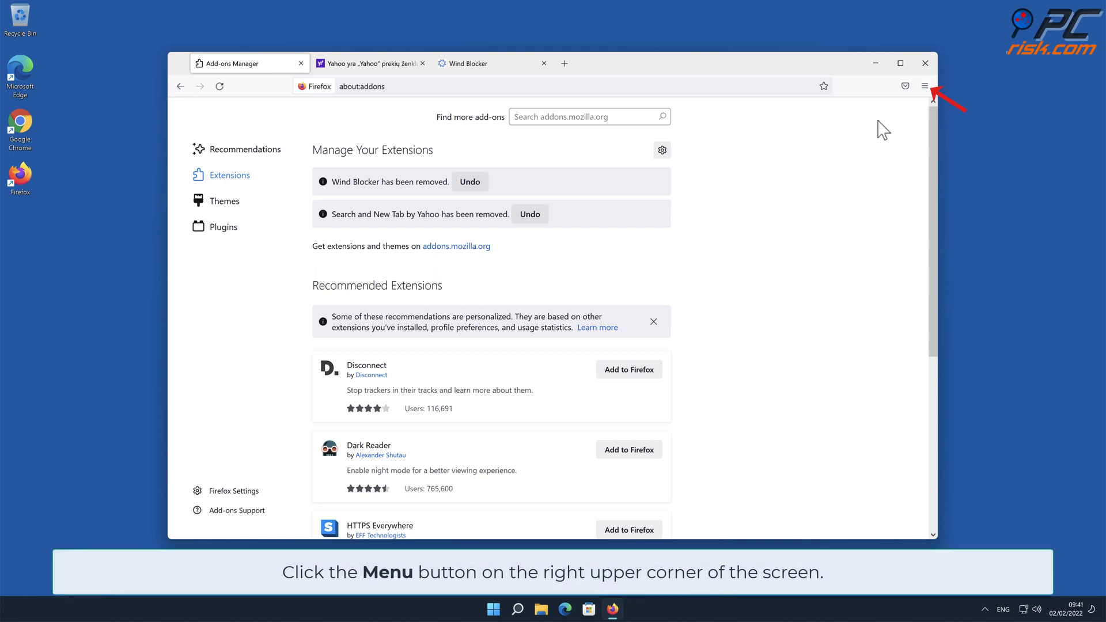
# - Reach Troubleshooting Information via Help and start Refresh Firefox to default settings
pyautogui.click(925, 86)
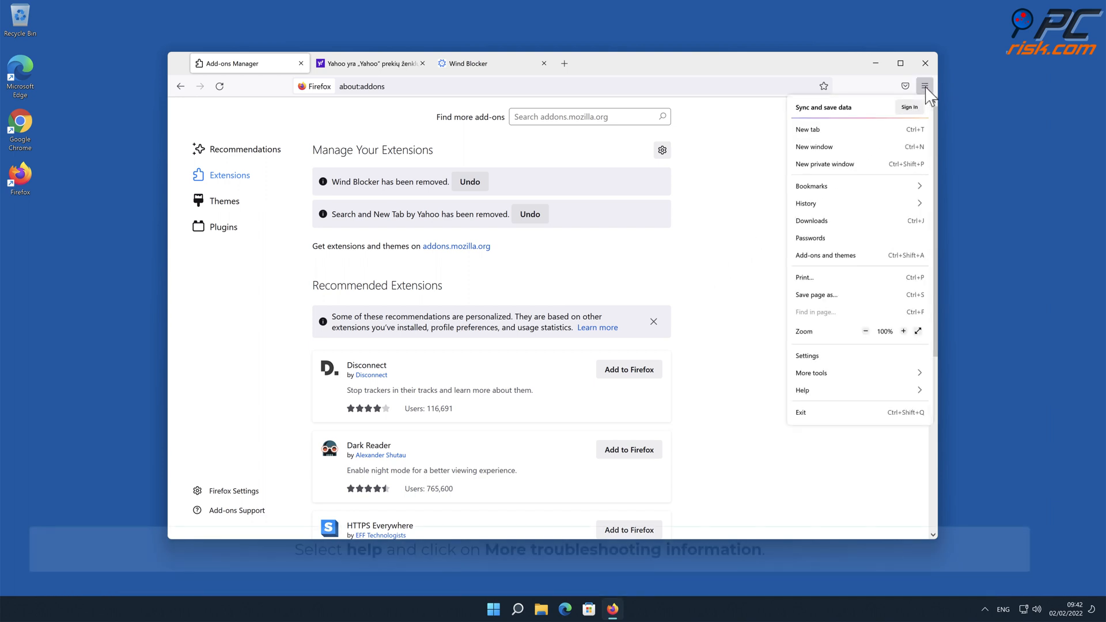
pyautogui.moveTo(893, 307)
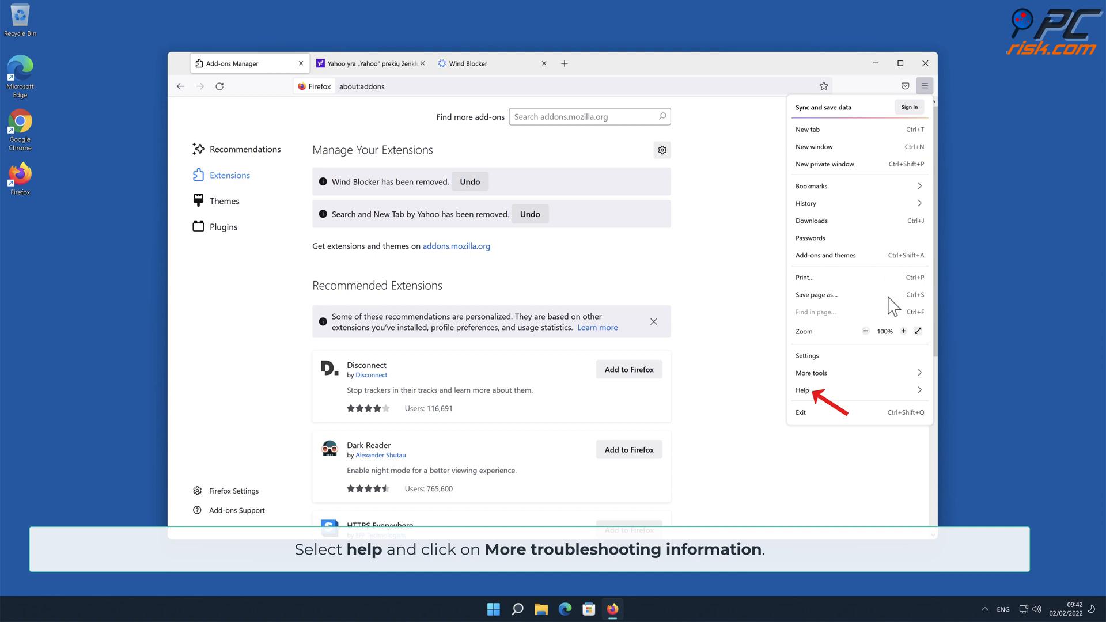
pyautogui.click(802, 391)
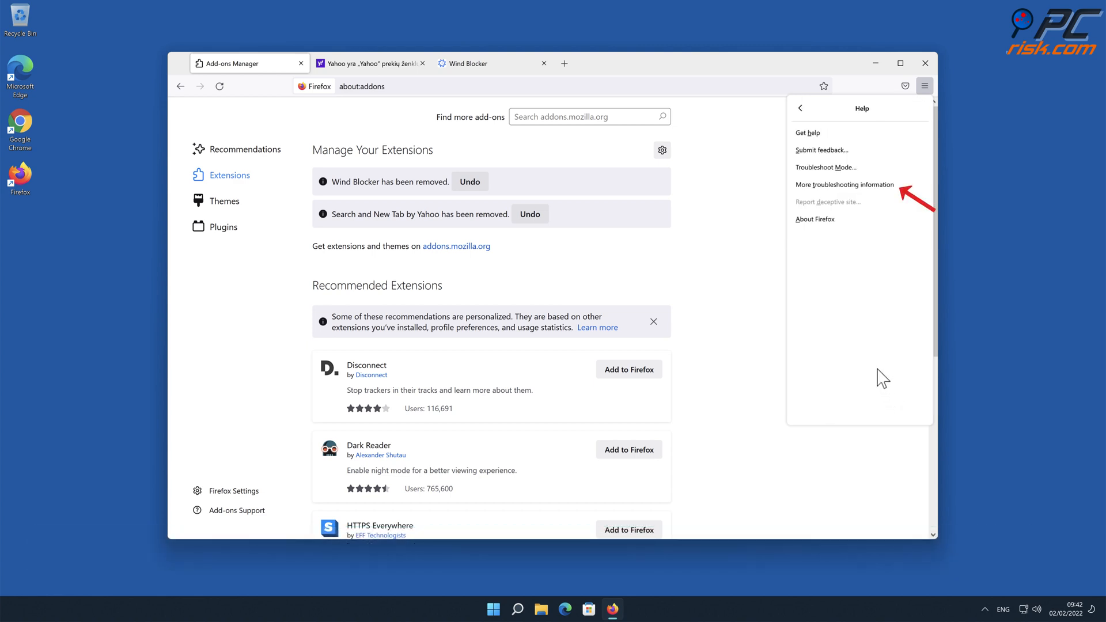
pyautogui.click(843, 184)
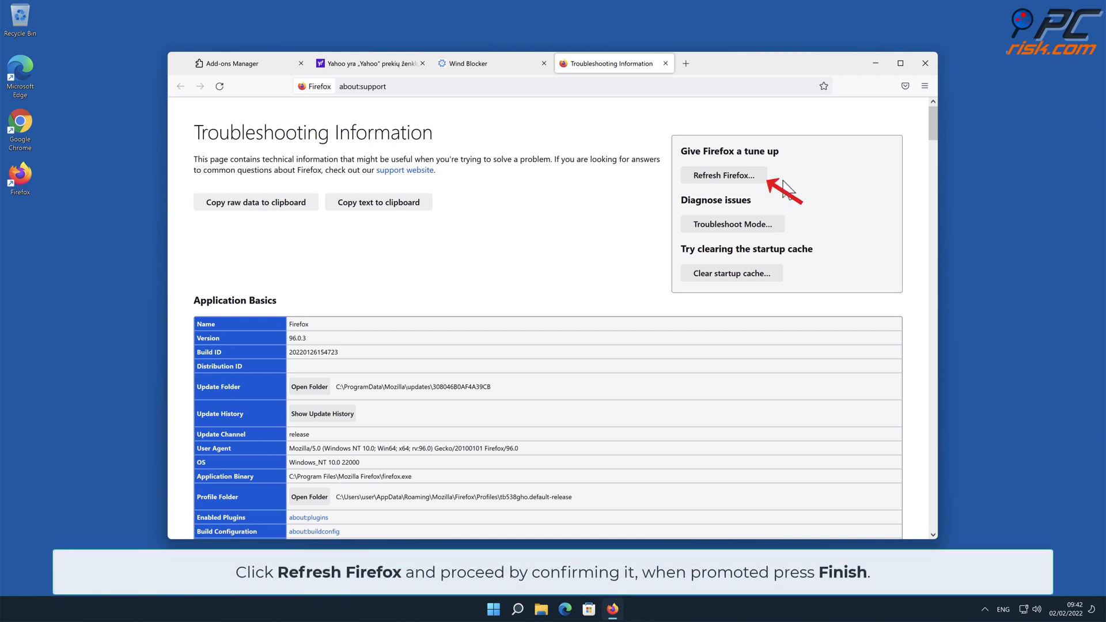
pyautogui.click(723, 175)
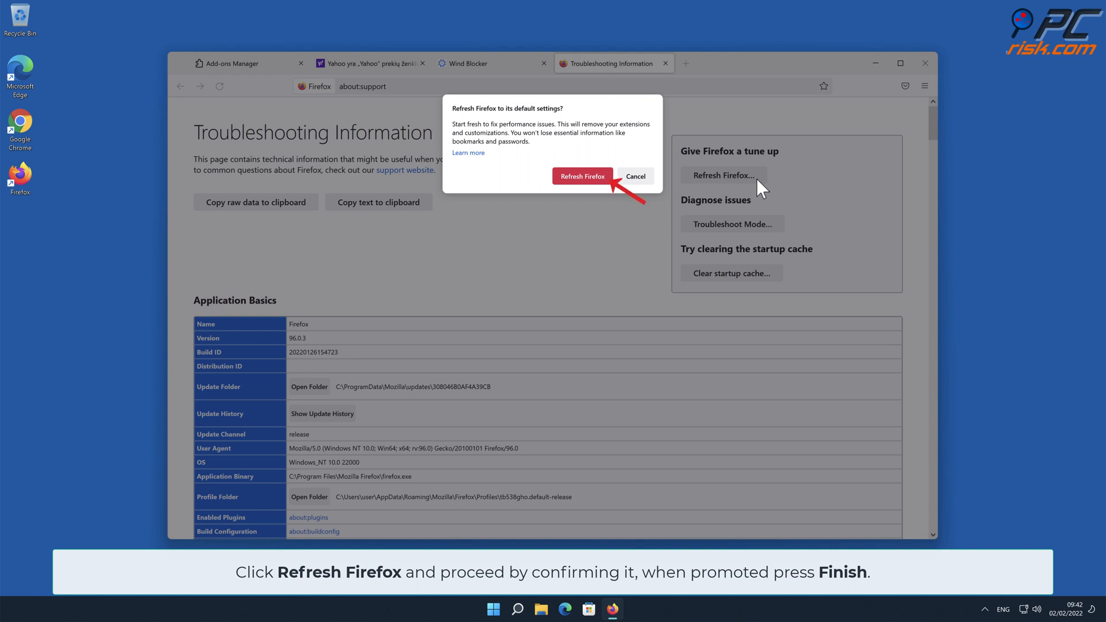